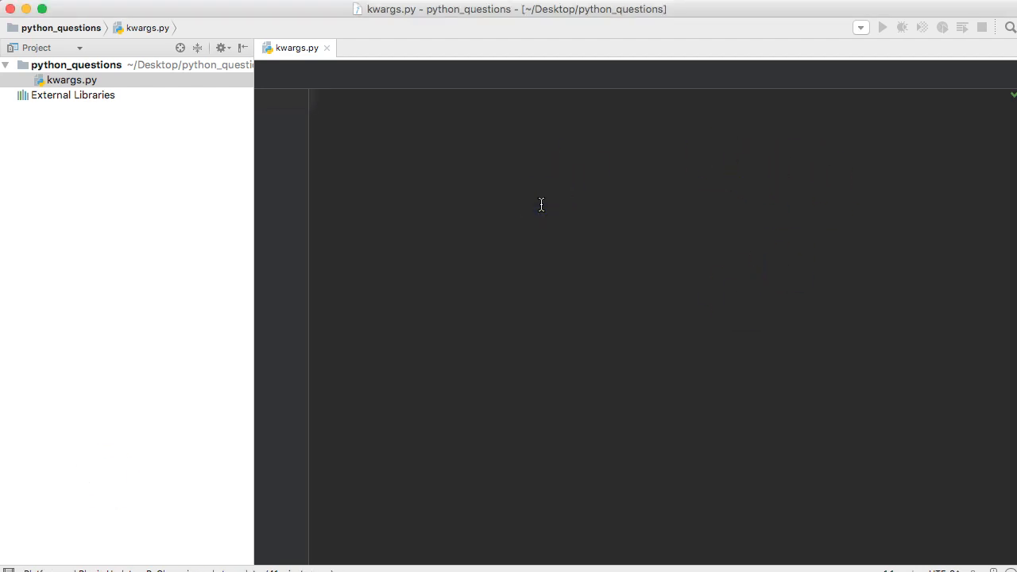
- Write the header def name(*args, **kwargs): on line 1 of kwargs.py
text(def na)
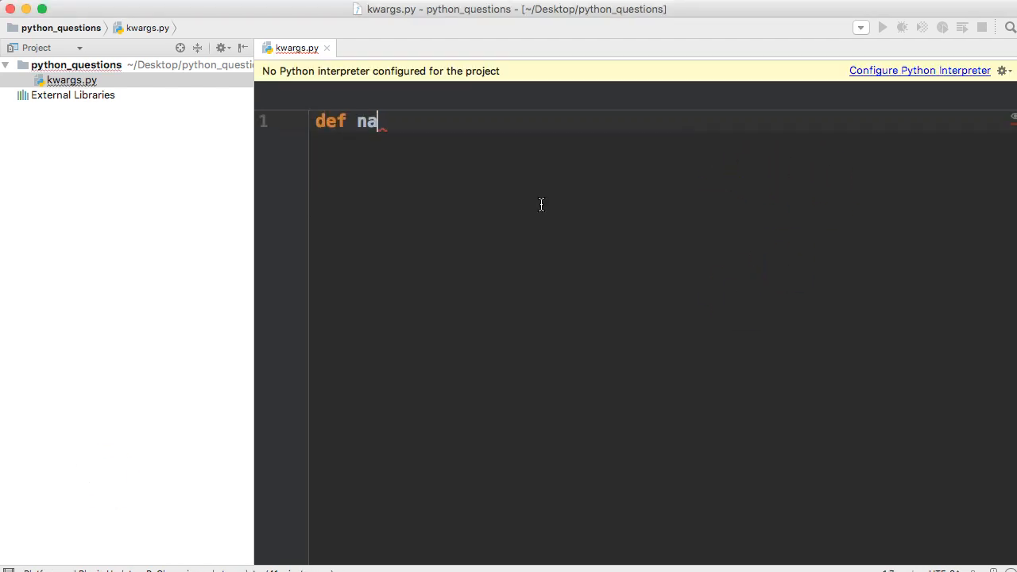
text(me)
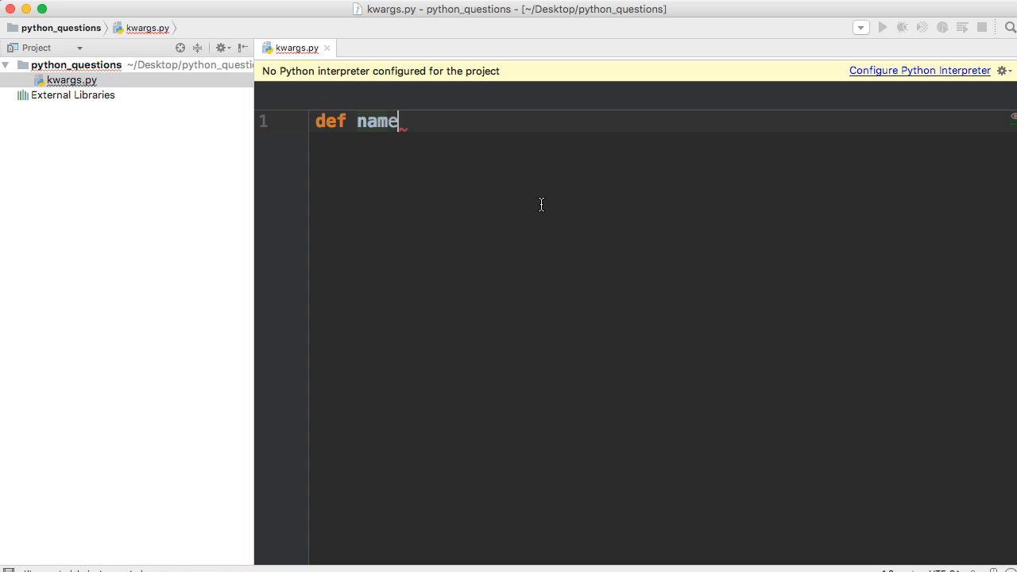
text(()
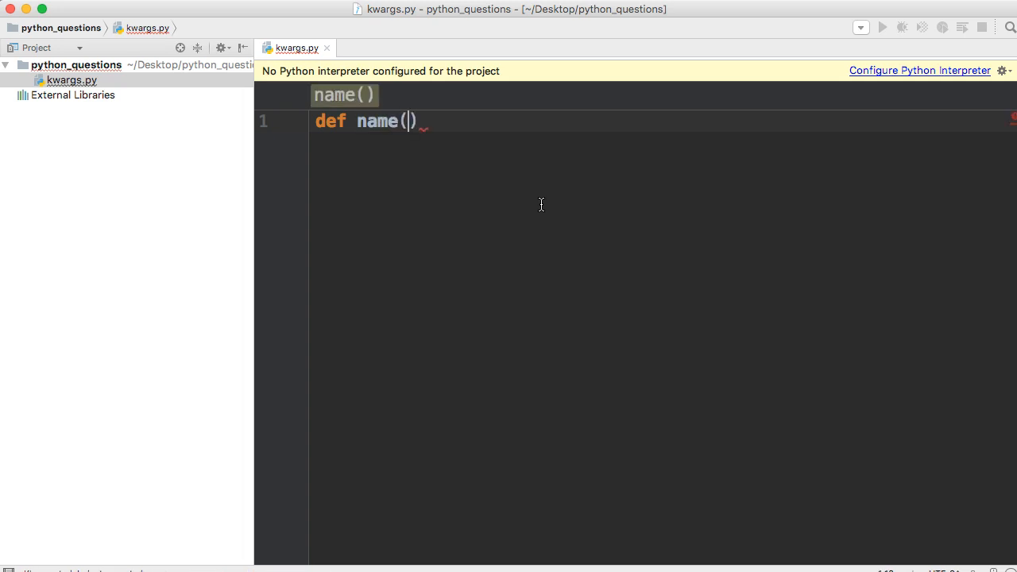
text(*args,)
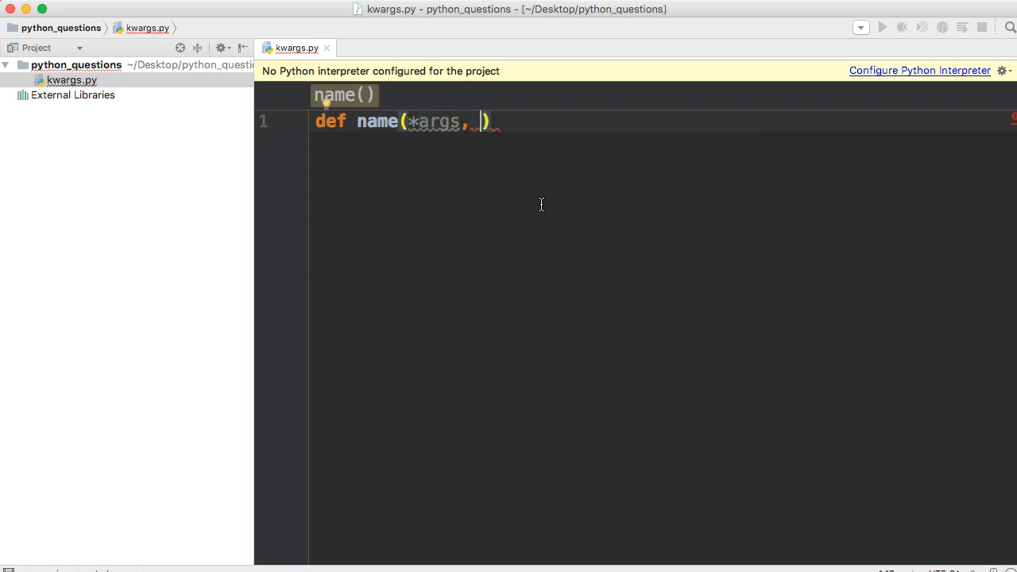
text(**ke)
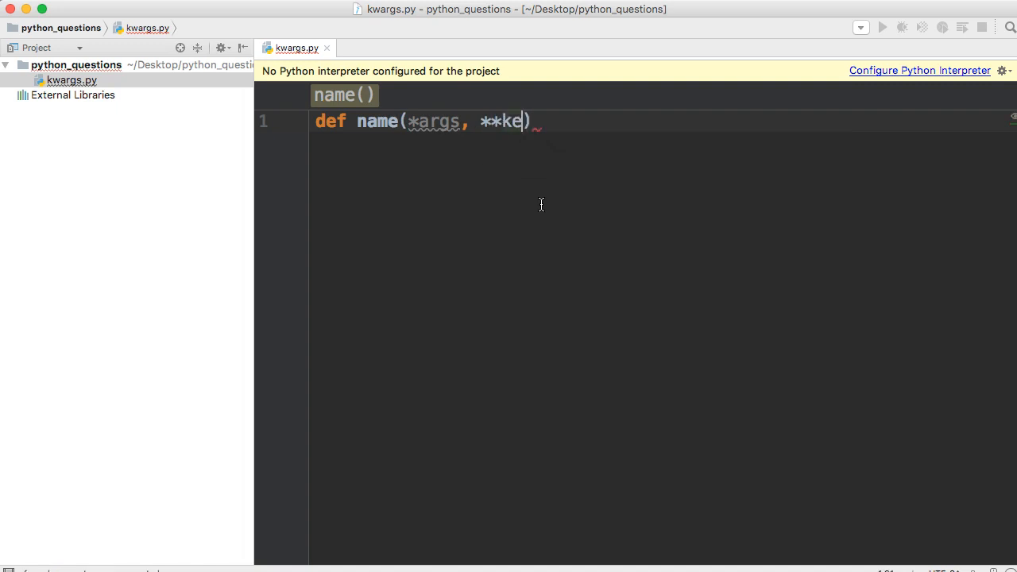
text(wargs)
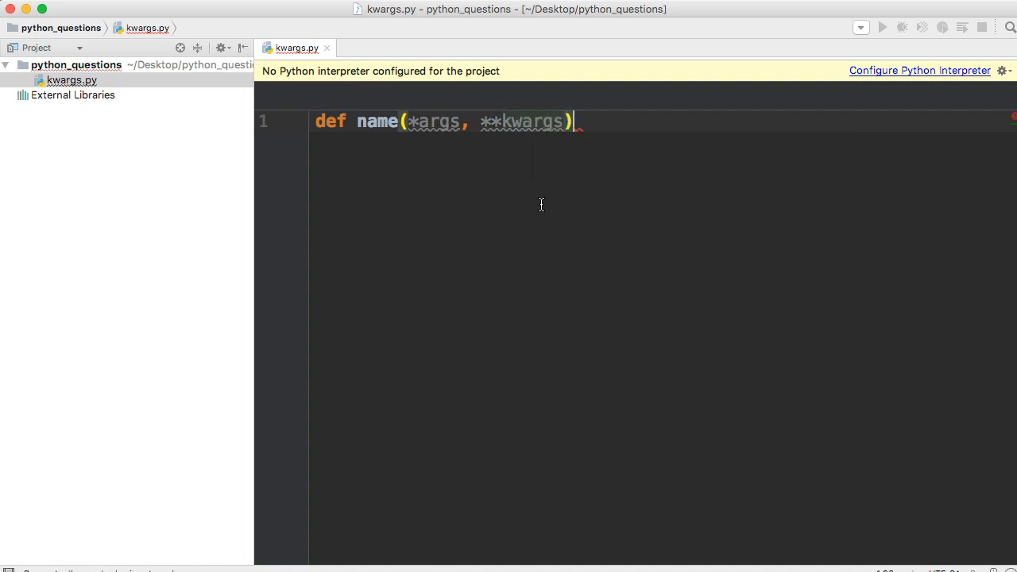
text(:)
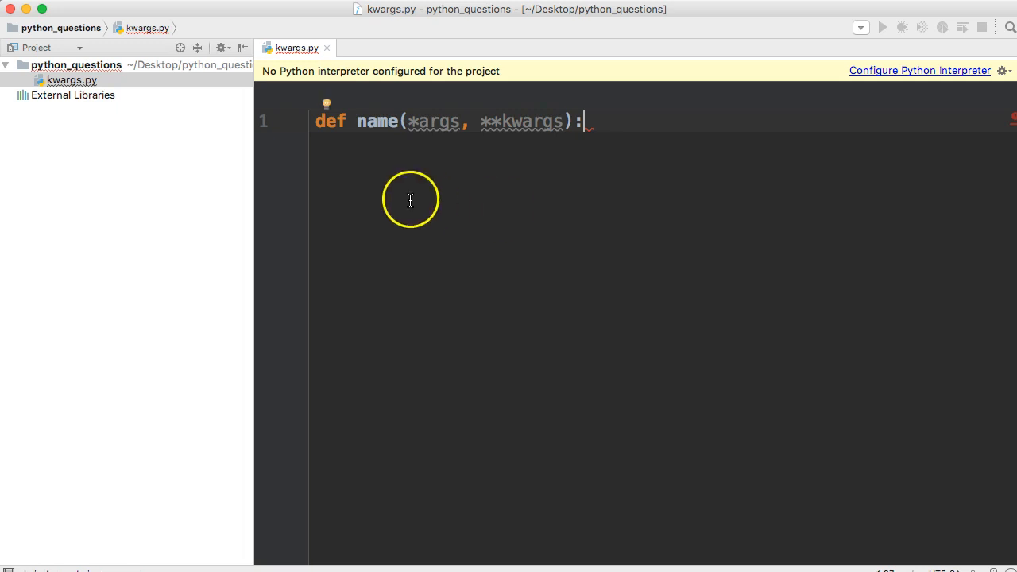
mouse_move(505, 178)
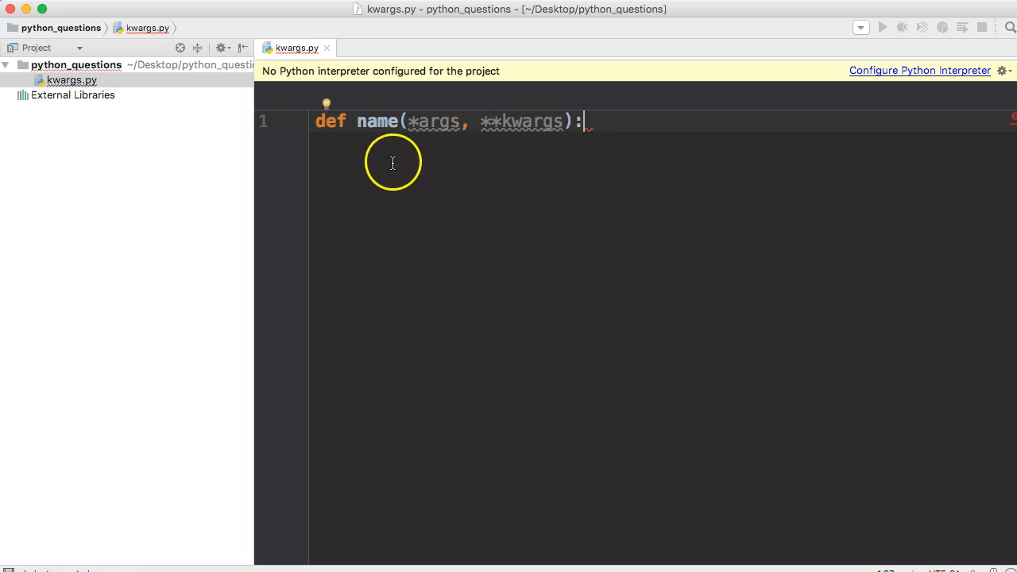
mouse_move(429, 121)
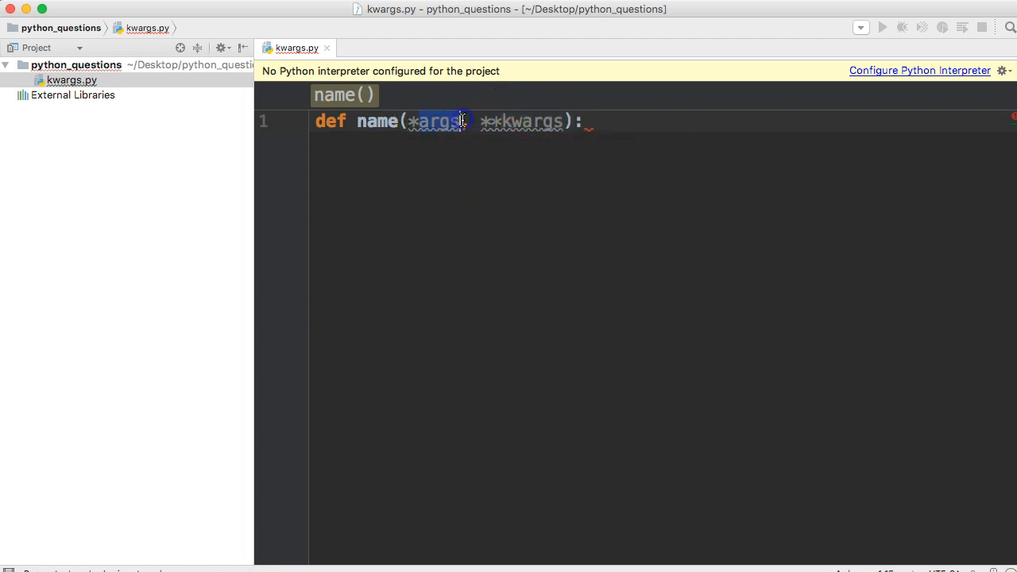
text(name)
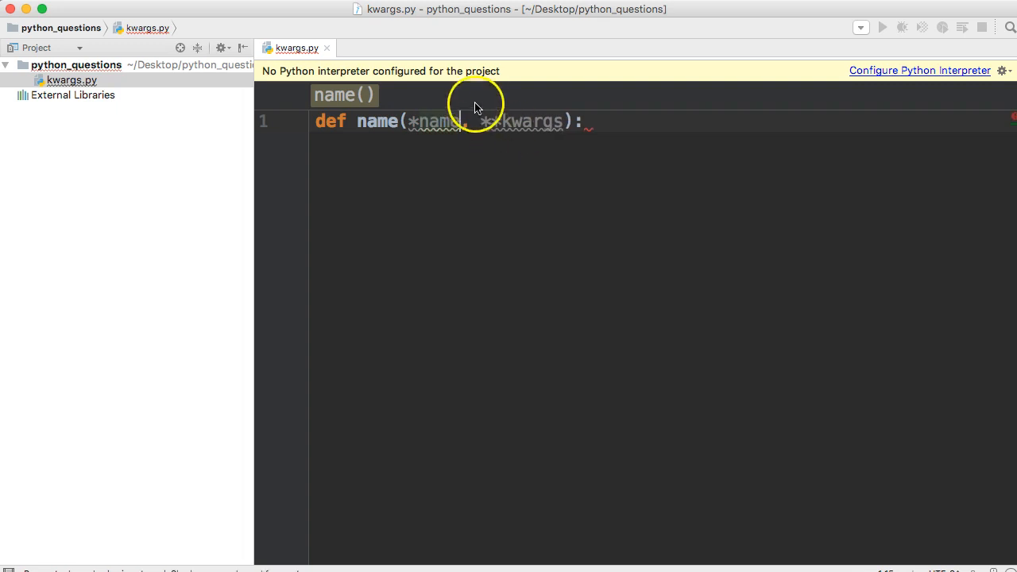
double_click(532, 120)
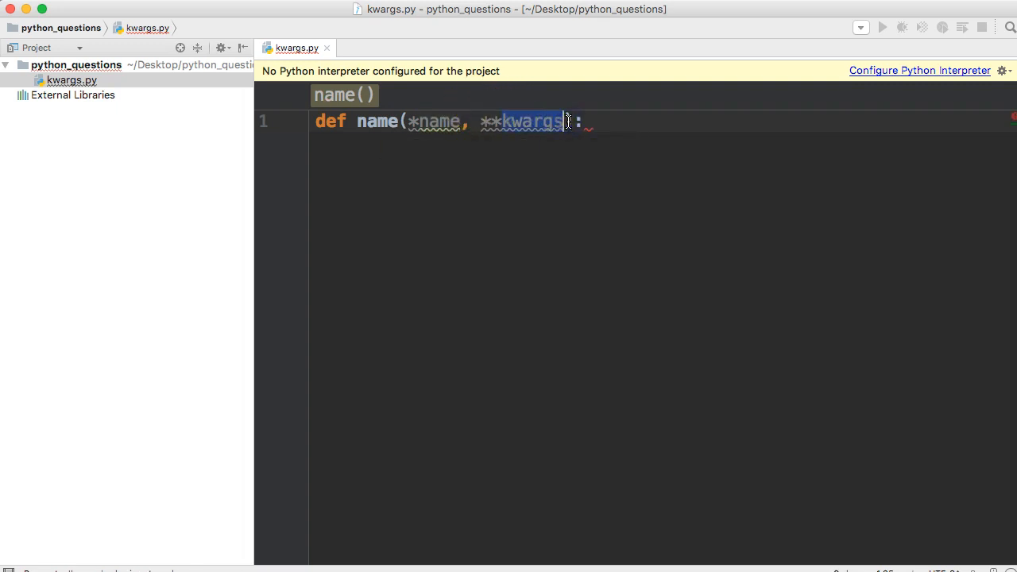
text(dog)
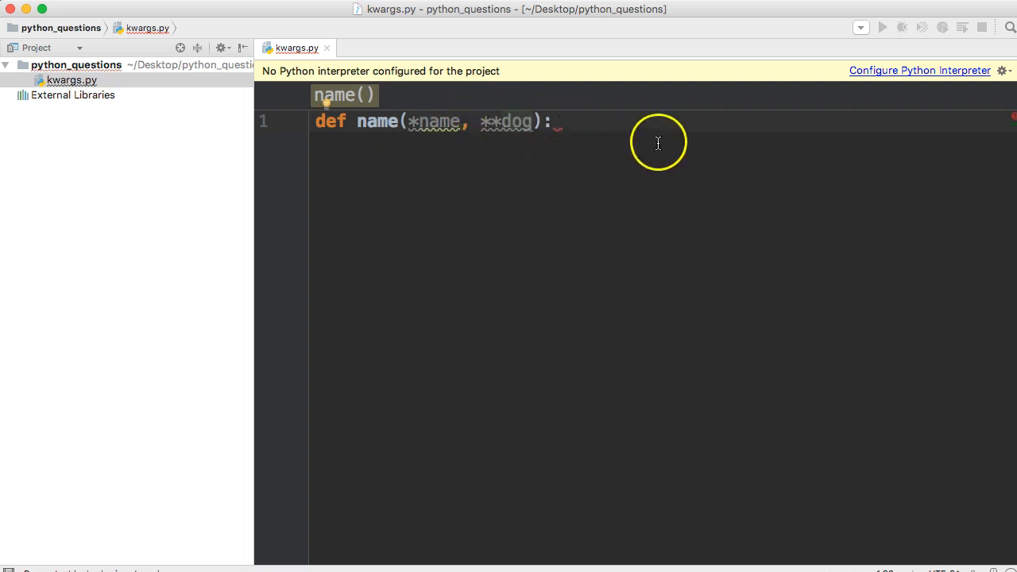
double_click(437, 120)
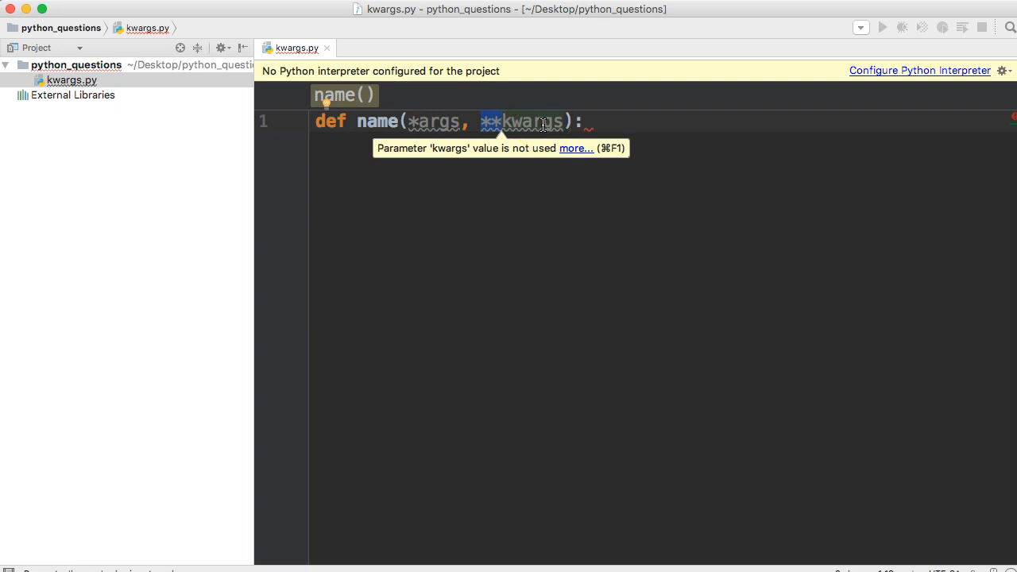
mouse_move(798, 132)
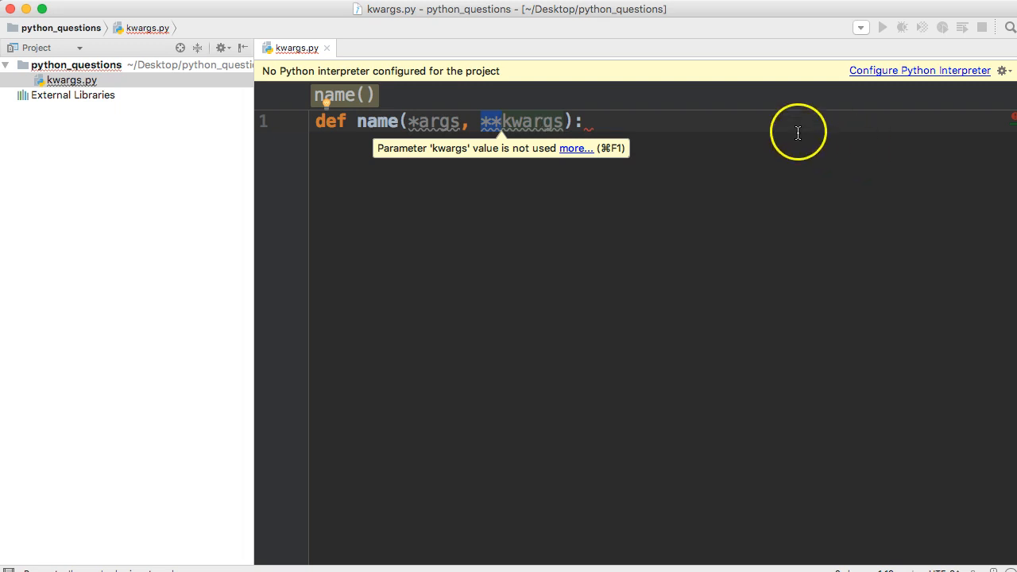
- Start an indented body line holding the demo assignment dog = "Molly"
key(enter)
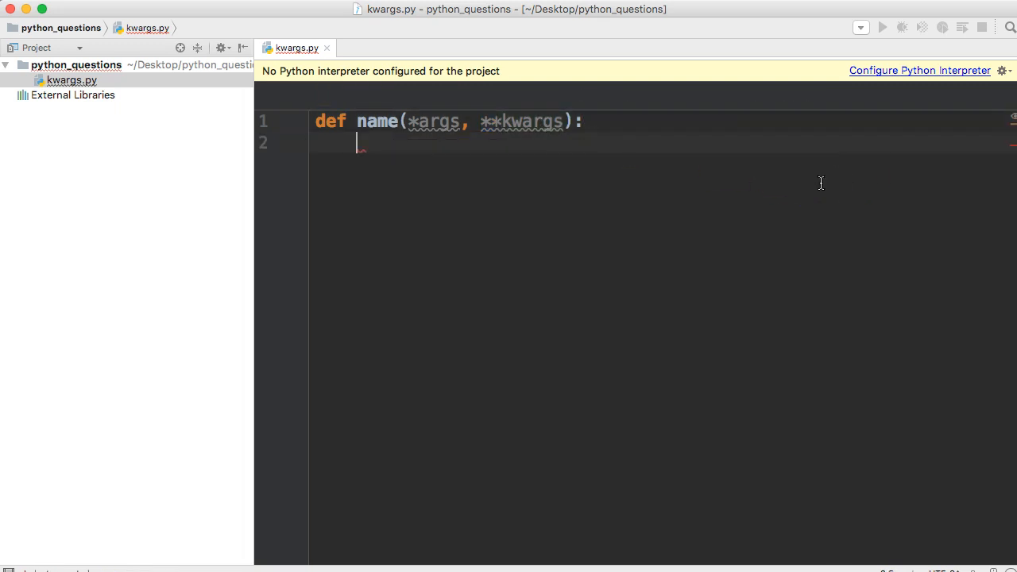
text(dog = "Moll)
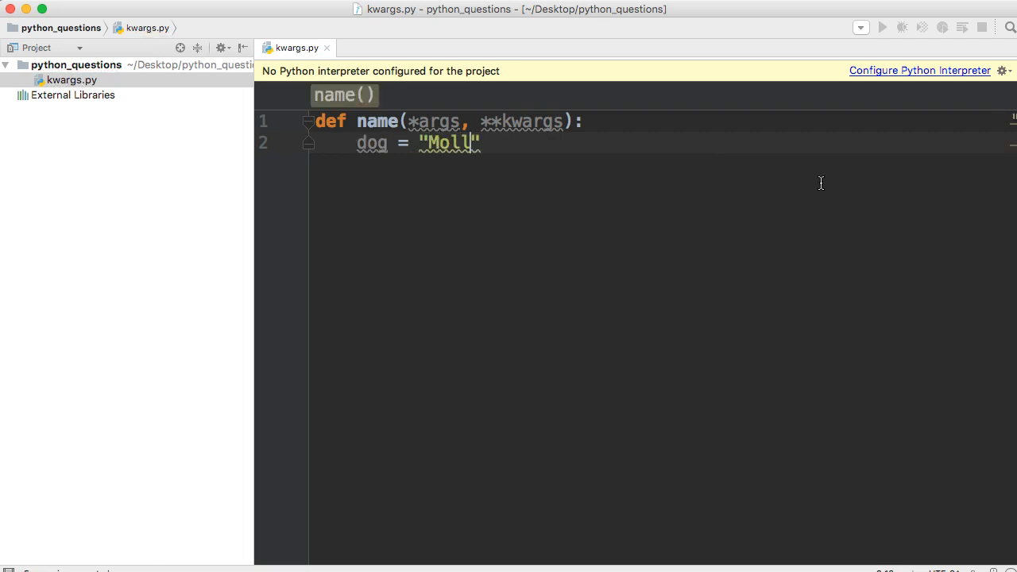
text(y)
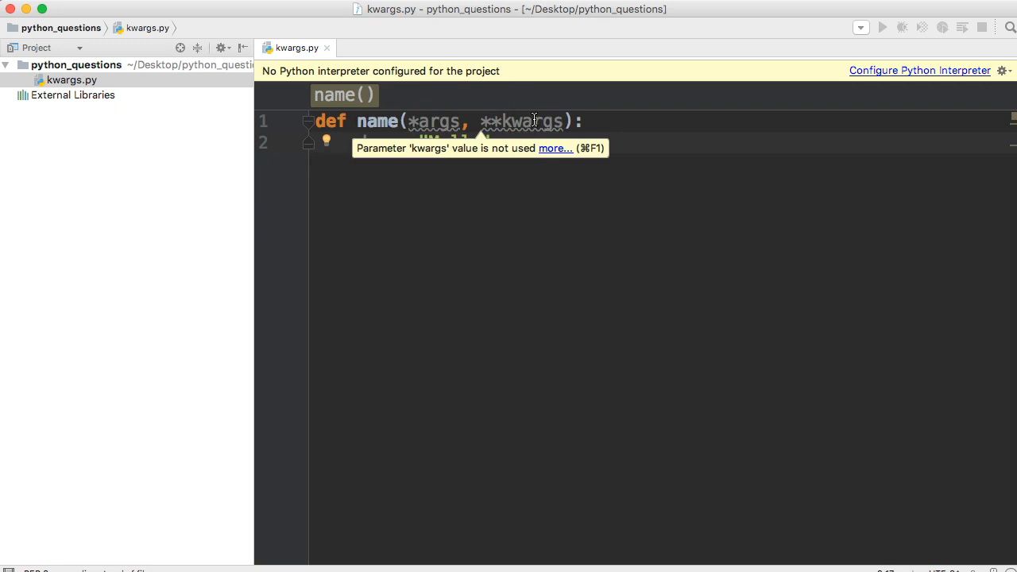
text(dog = "Molly")
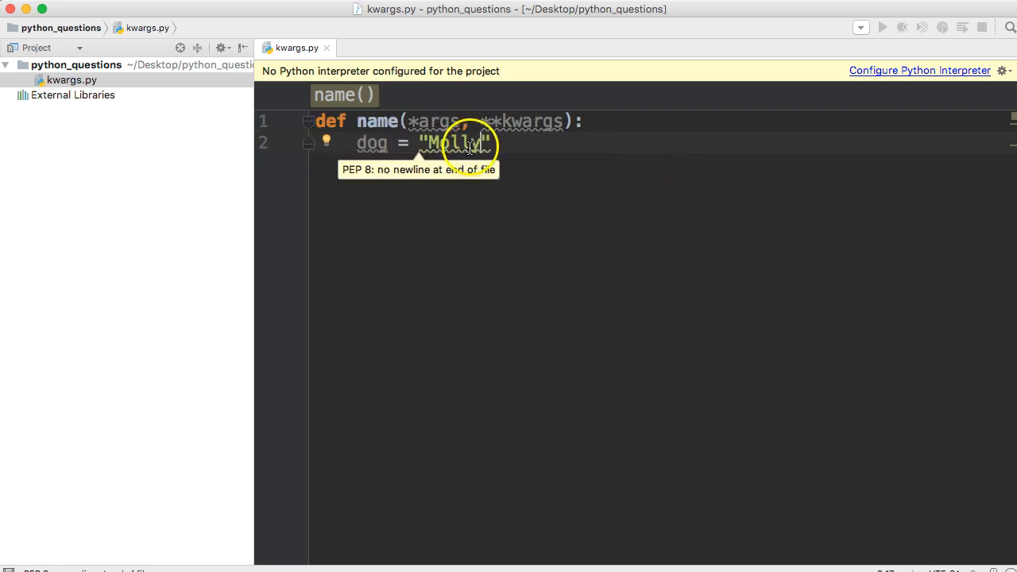
mouse_move(395, 171)
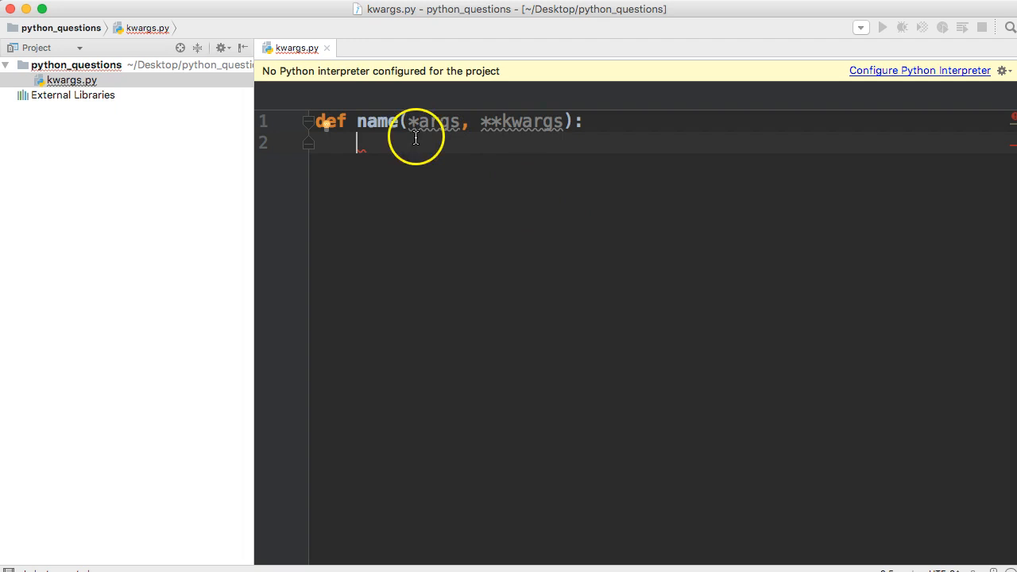
mouse_move(441, 120)
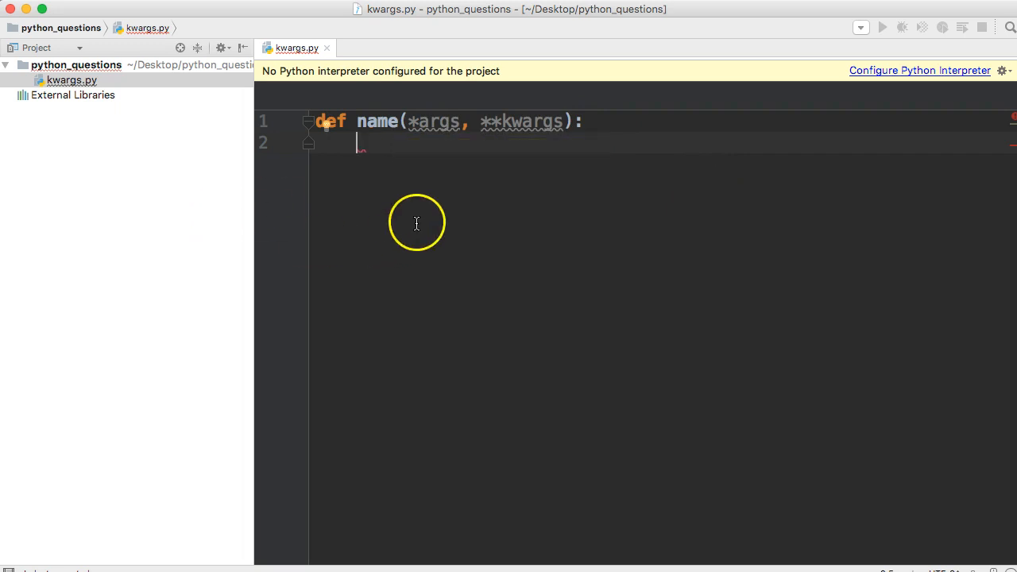
- Make the function body print(args)
text(print)
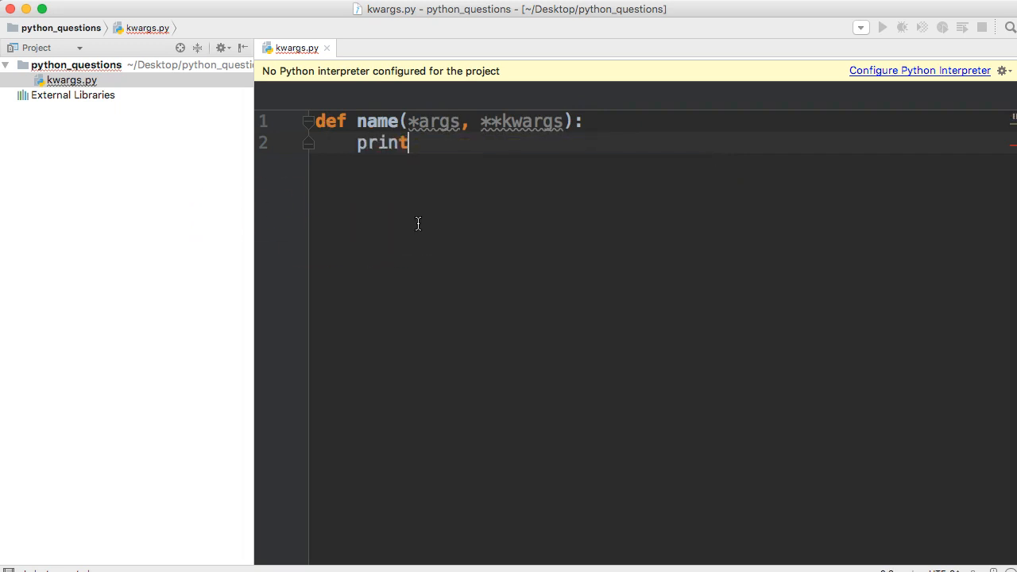
text(()
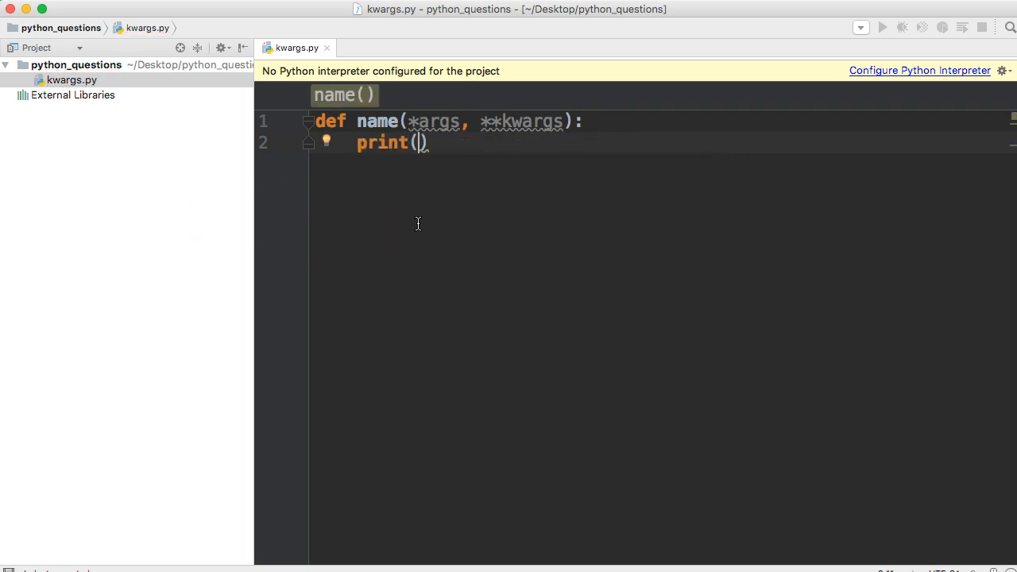
text(args)
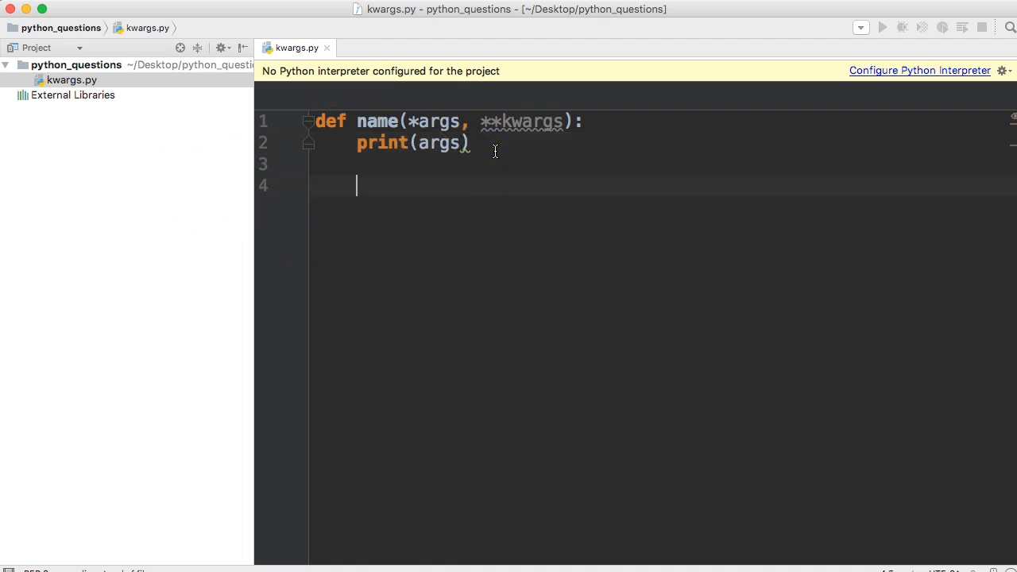
- Call name with "Tom", "bill", "kate" and "jake"
text(name())
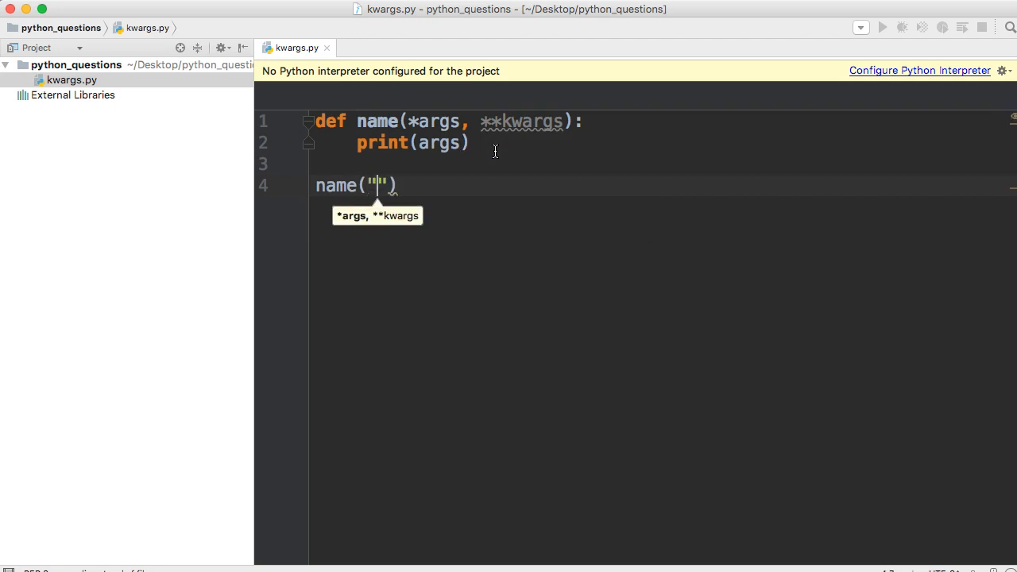
text(Tom)
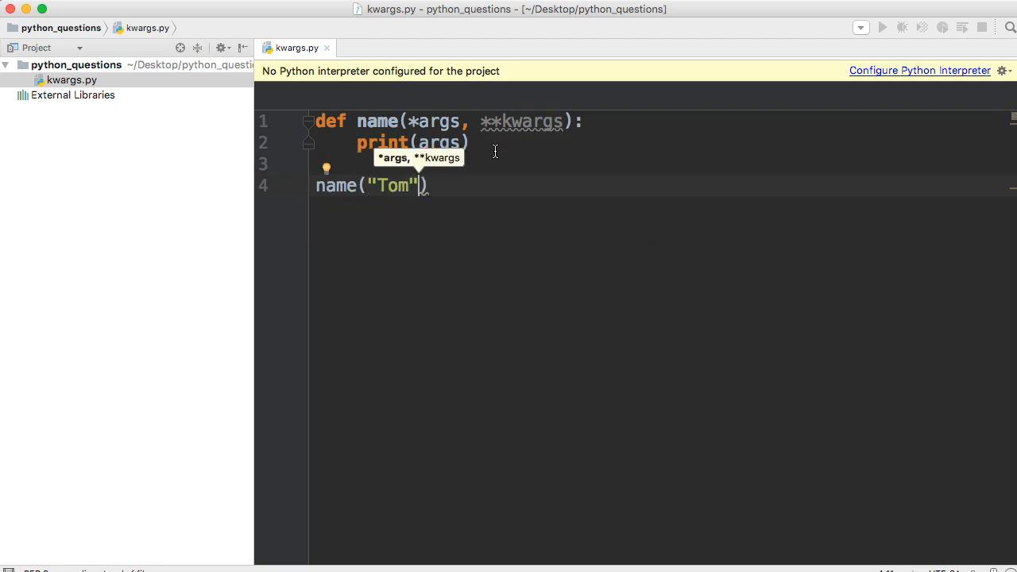
text(, "bill", ")
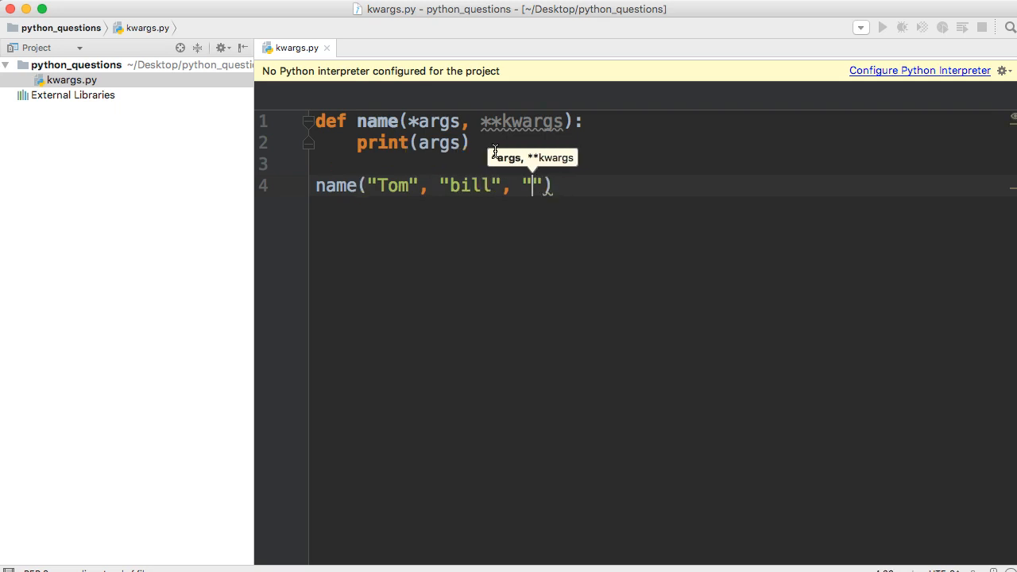
text(kate)
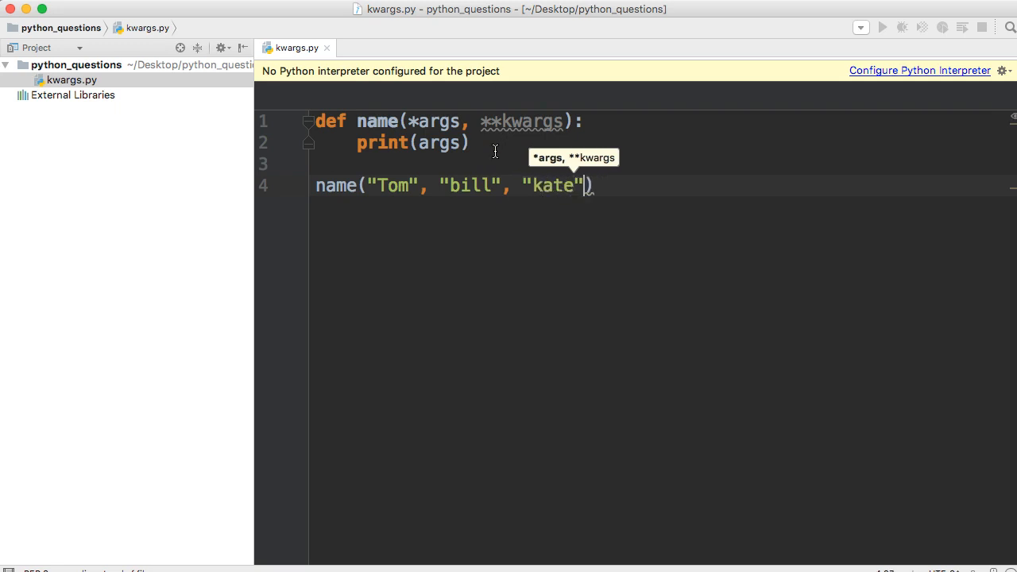
text(, "j")
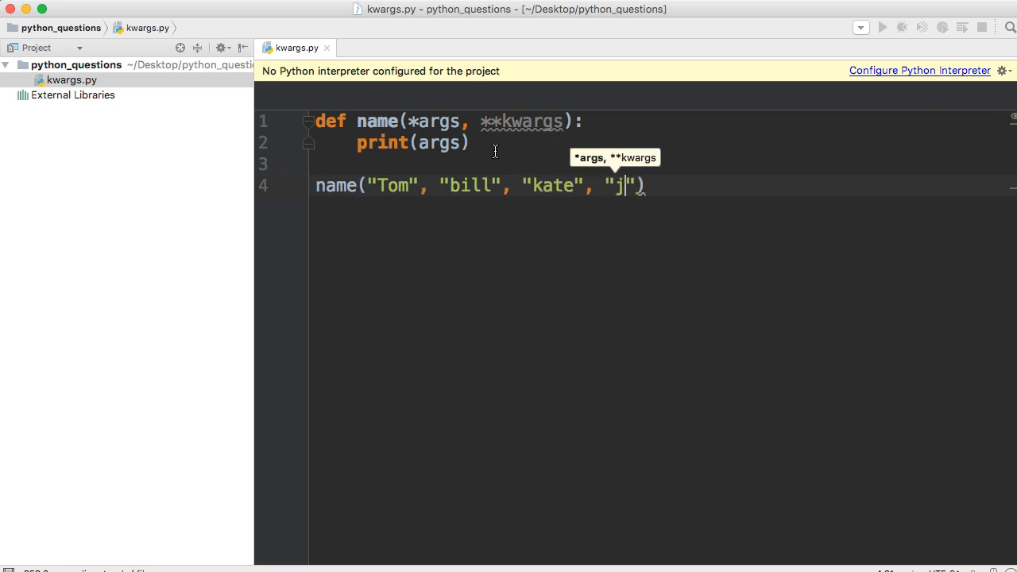
text(ake)
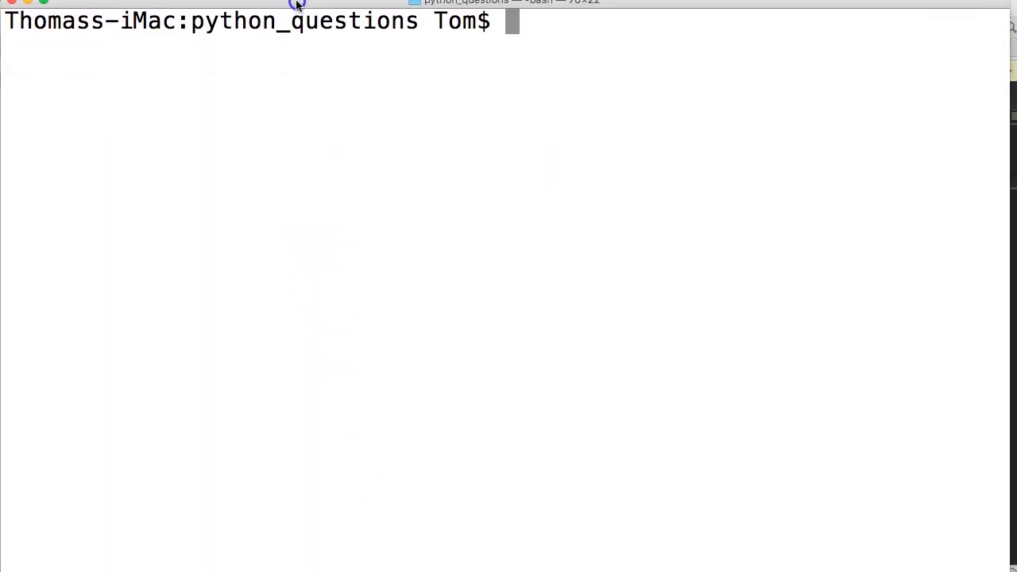
- Run python3 kwargs.py in Terminal, printing ('Tom', 'bill', 'kate', 'jake')
text(python3 k)
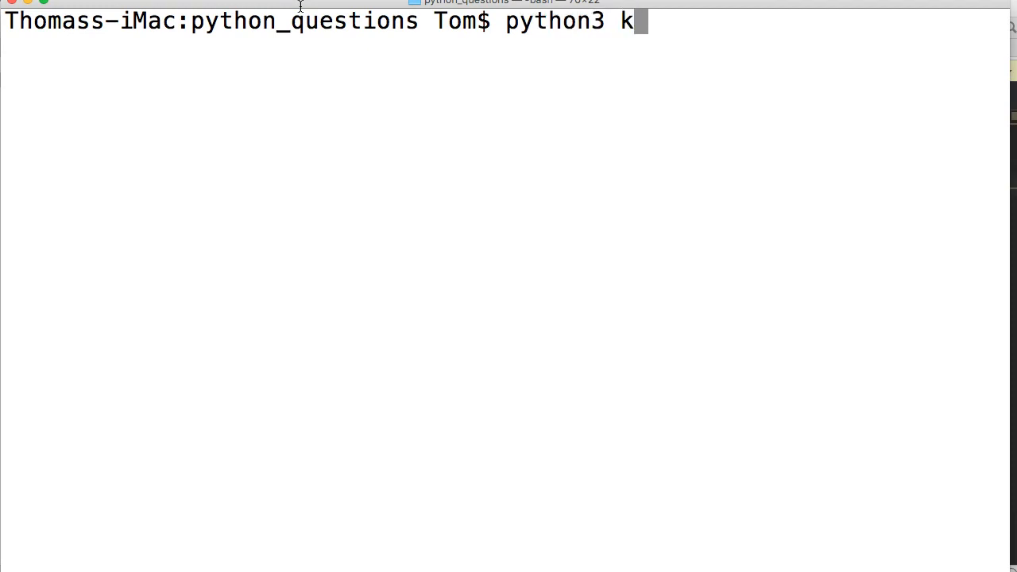
text(wargs)
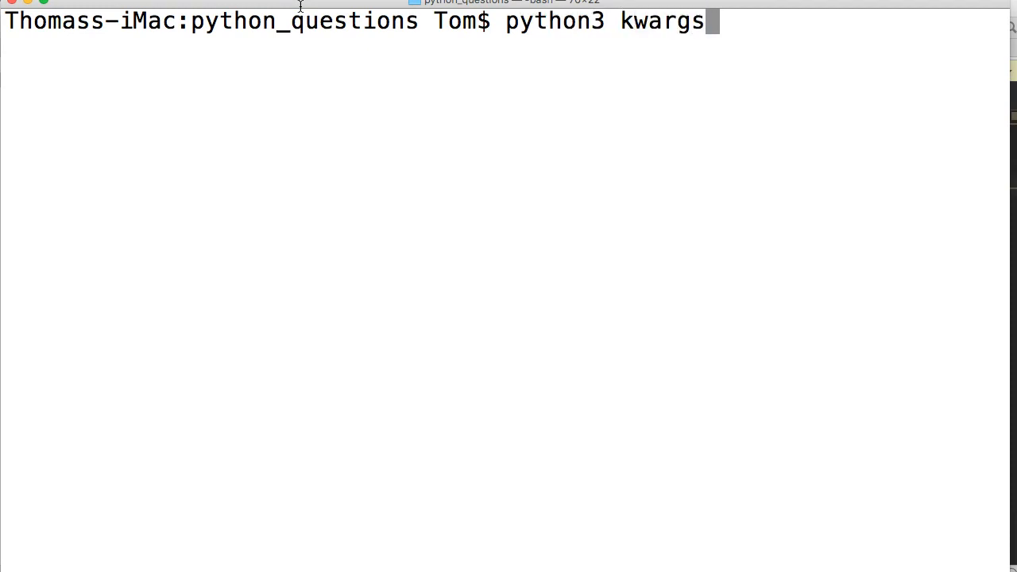
key(Return)
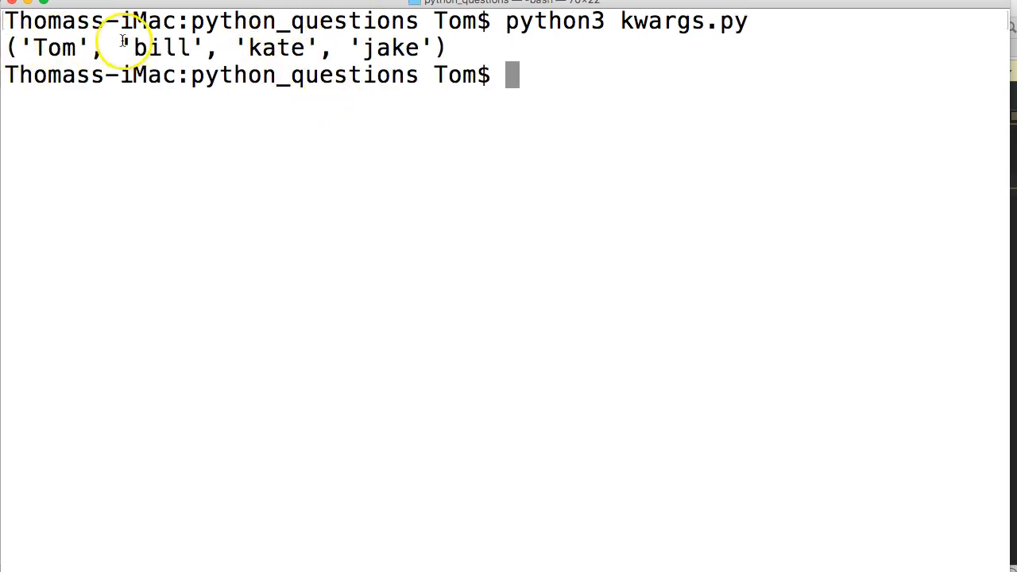
mouse_move(362, 136)
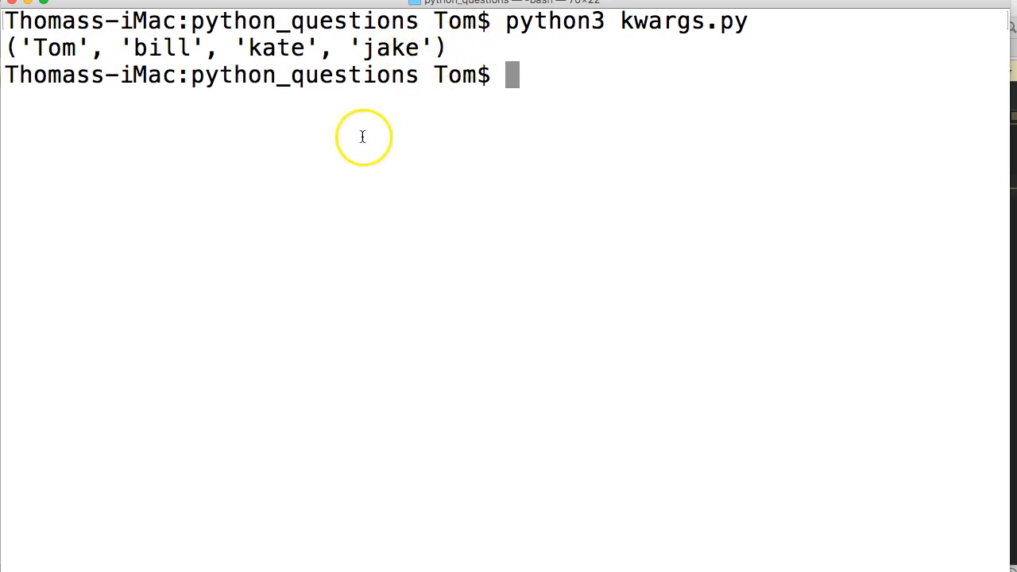
mouse_move(110, 74)
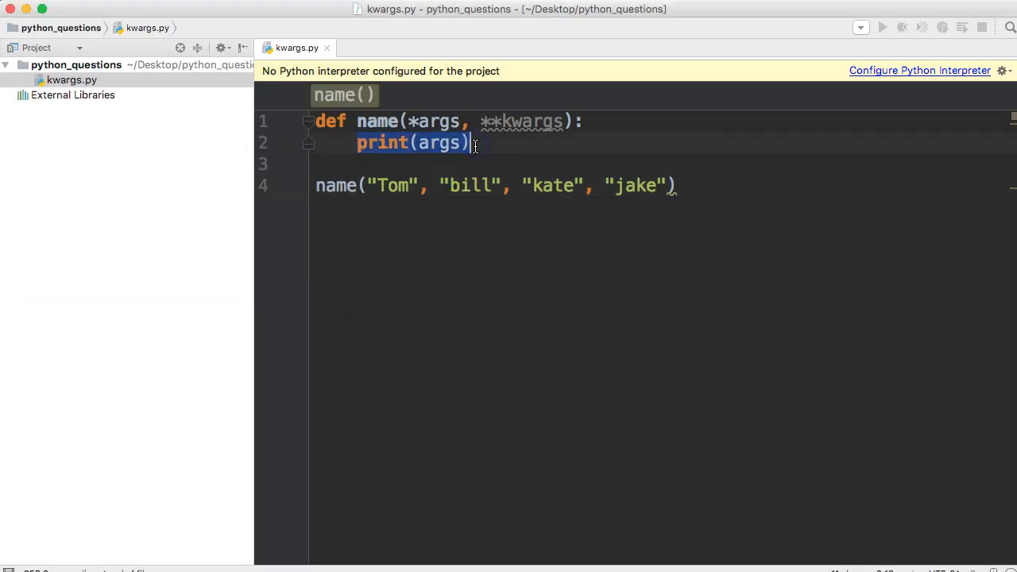
- Replace print(args) with a for arg in args loop printing arg, and add "dave"
text(for arg in ar)
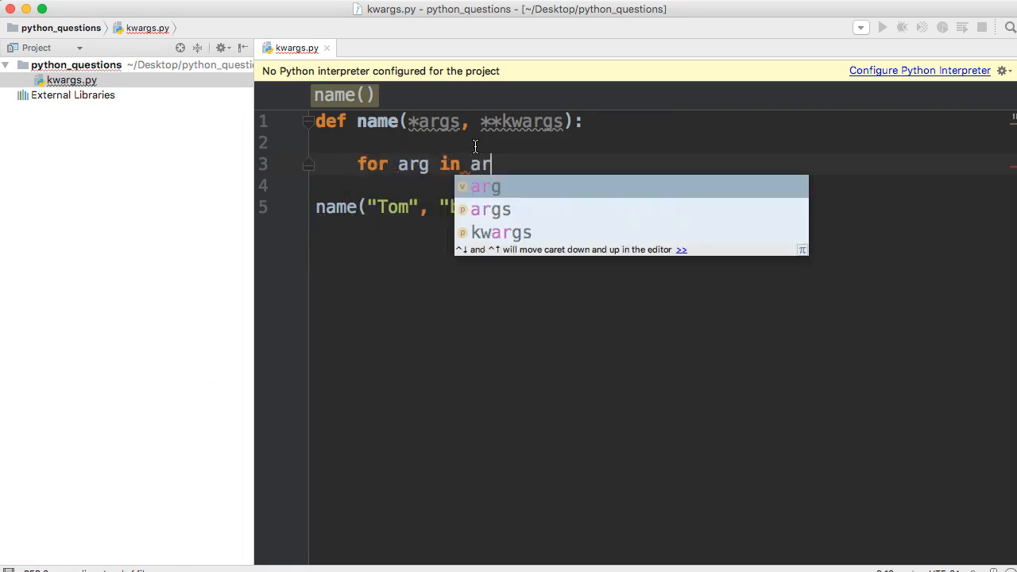
key(Enter)
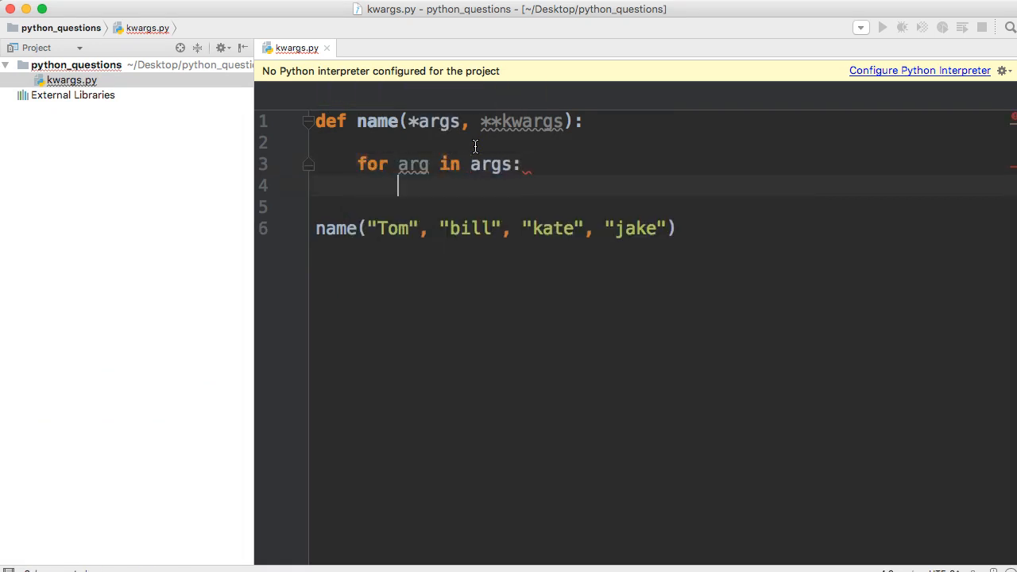
text(print(arg)
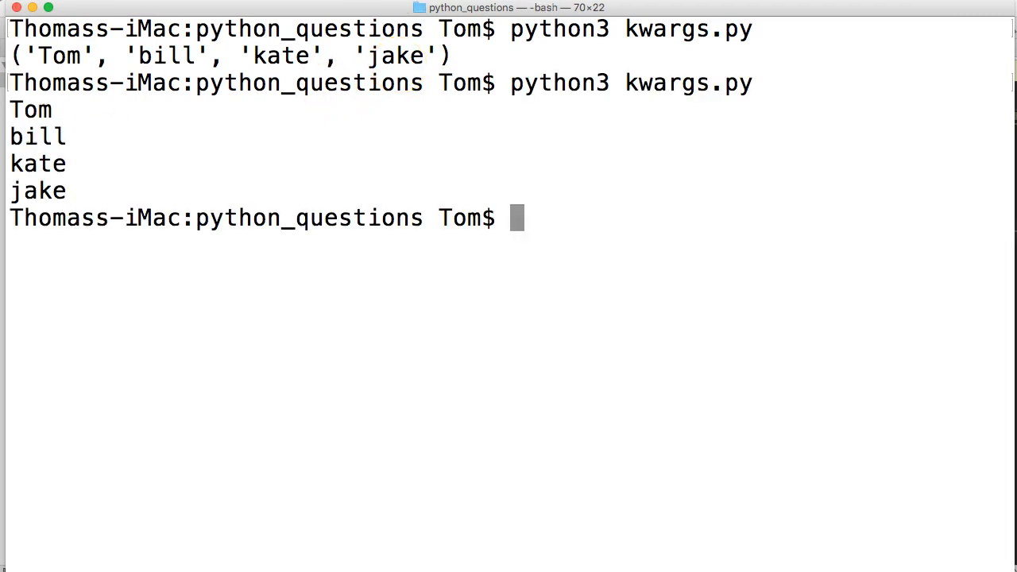
mouse_move(238, 36)
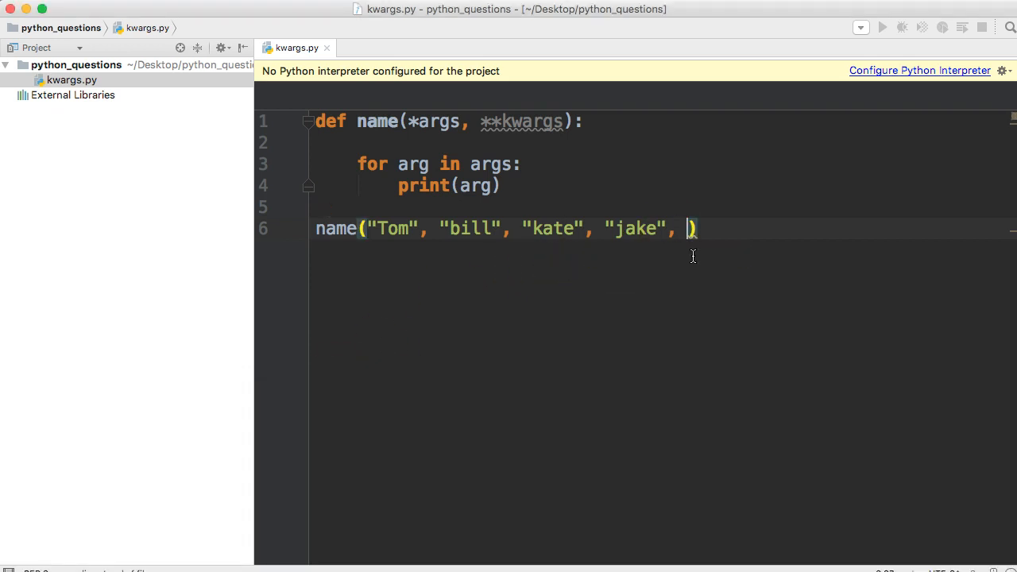
text("dave")
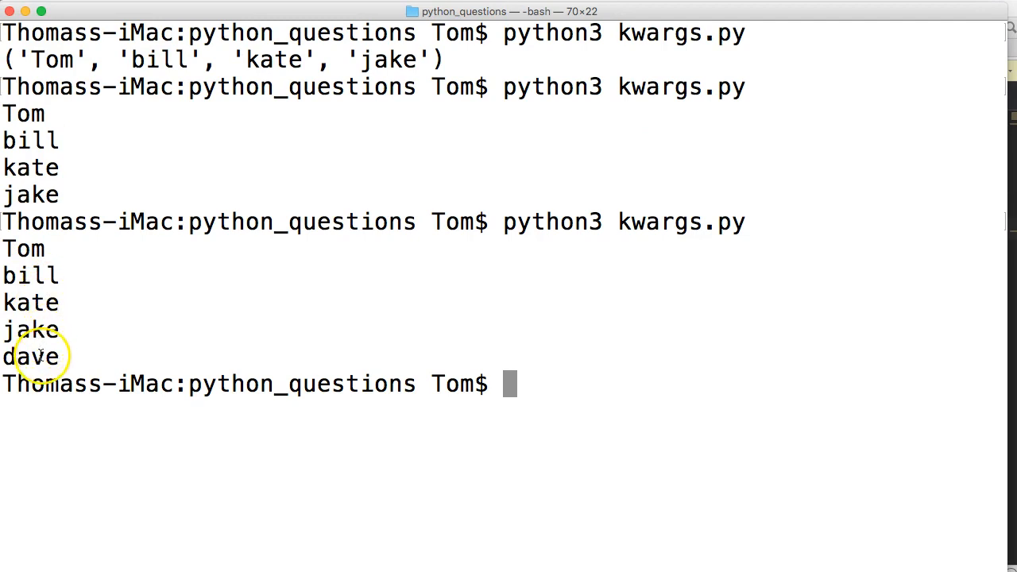
mouse_move(360, 281)
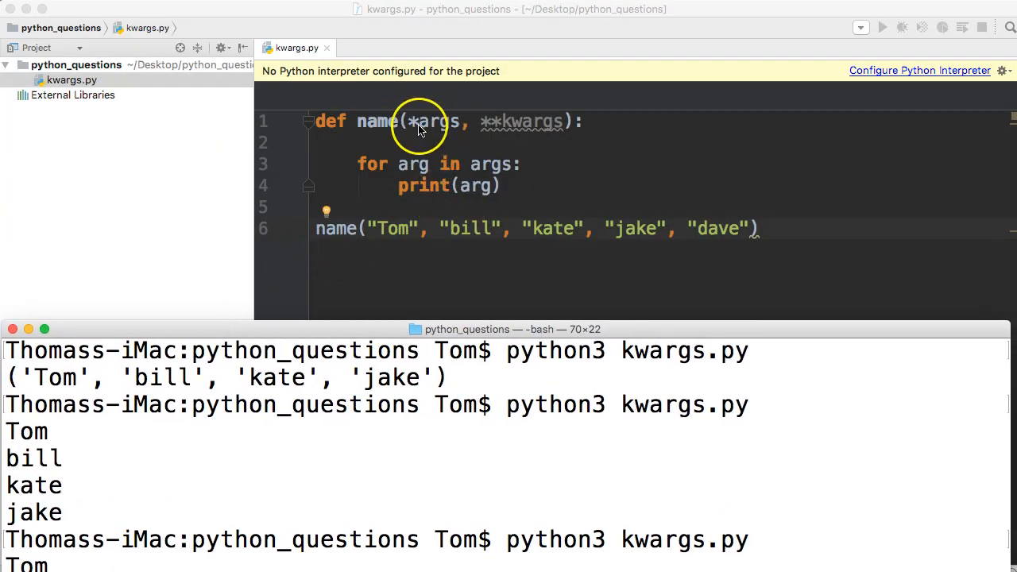
mouse_move(397, 183)
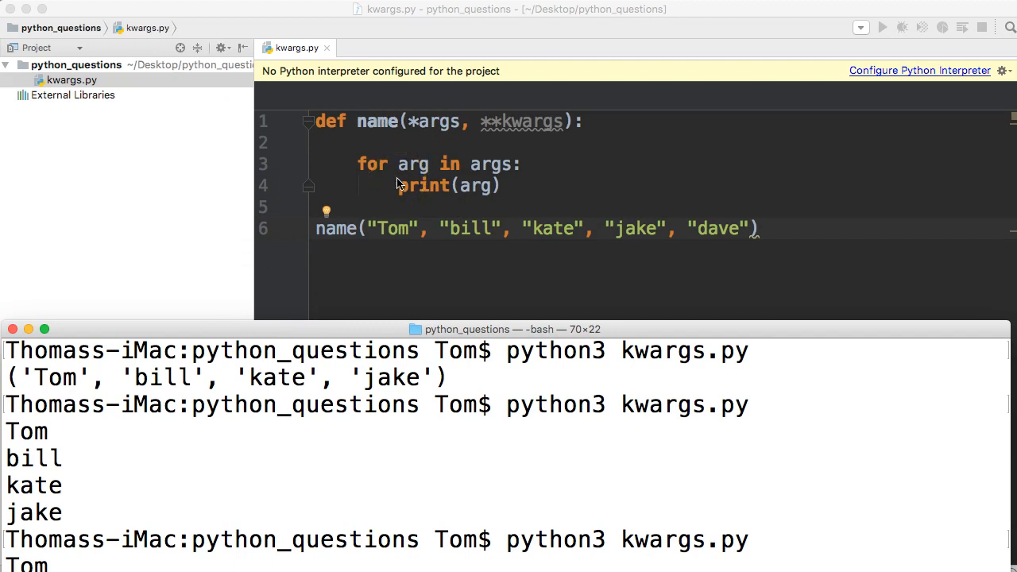
mouse_move(419, 124)
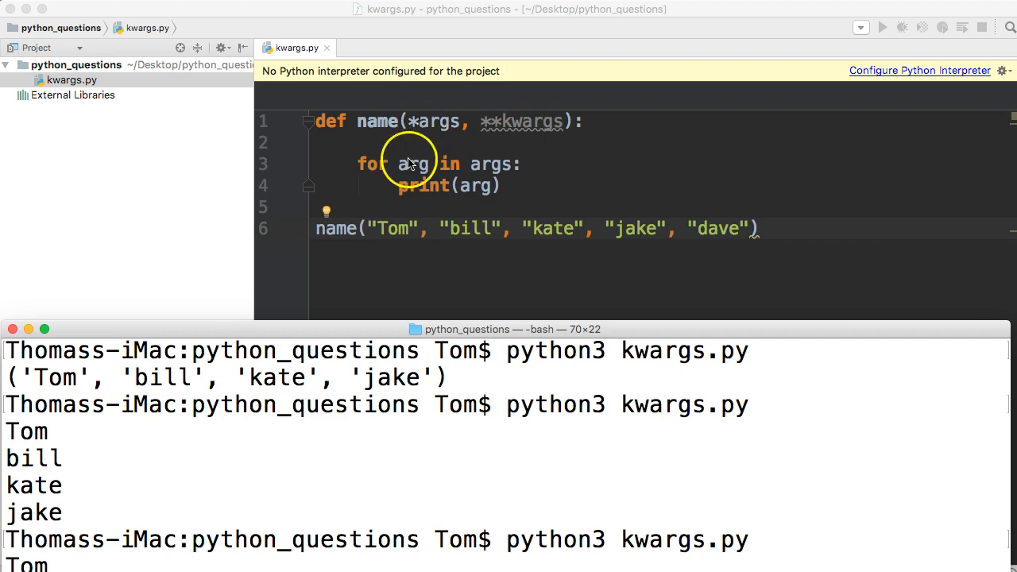
mouse_move(417, 278)
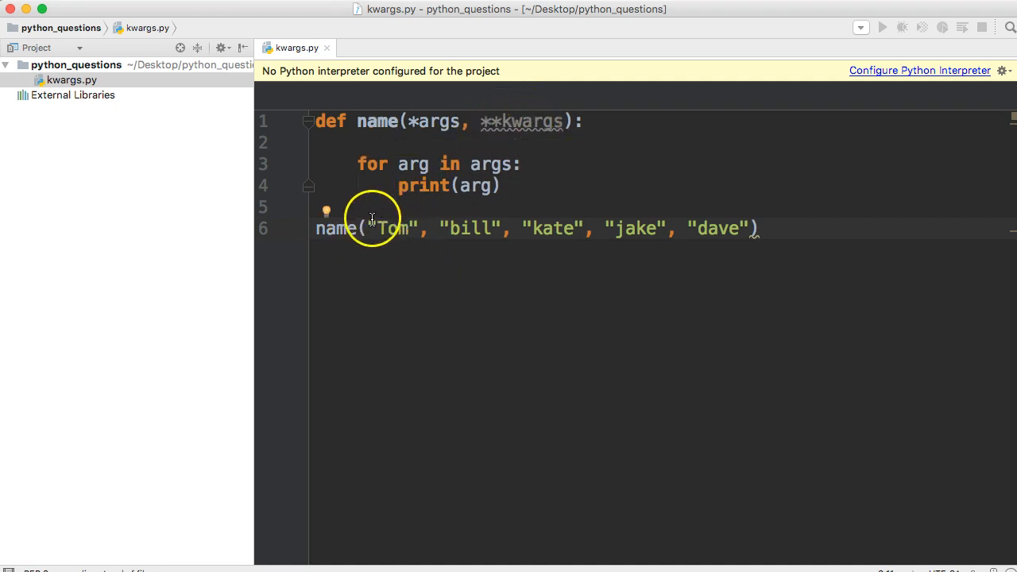
- Delete all the names passed in the name() call
drag(371, 228, 746, 228)
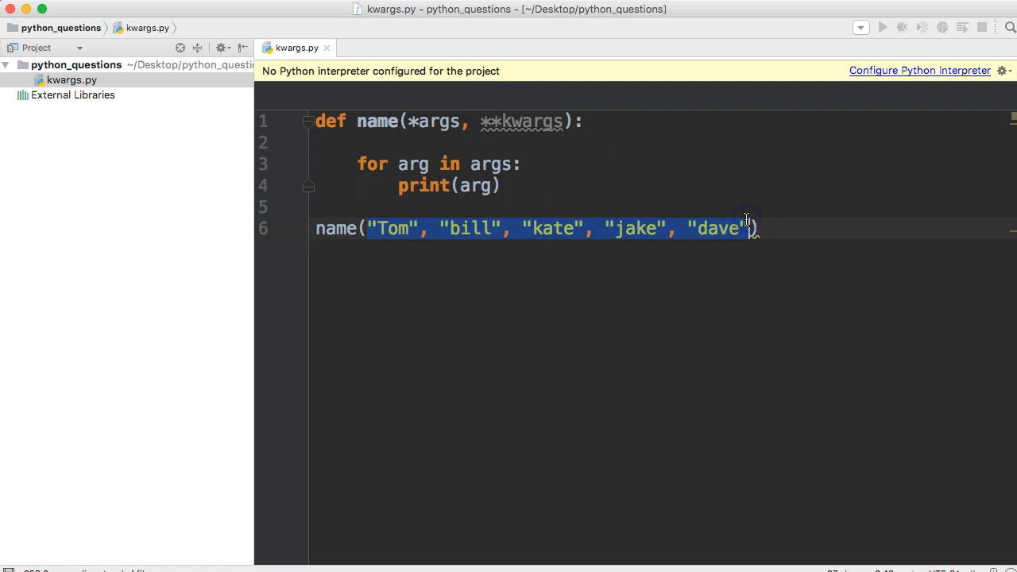
key(Delete)
text(print(kwargs))
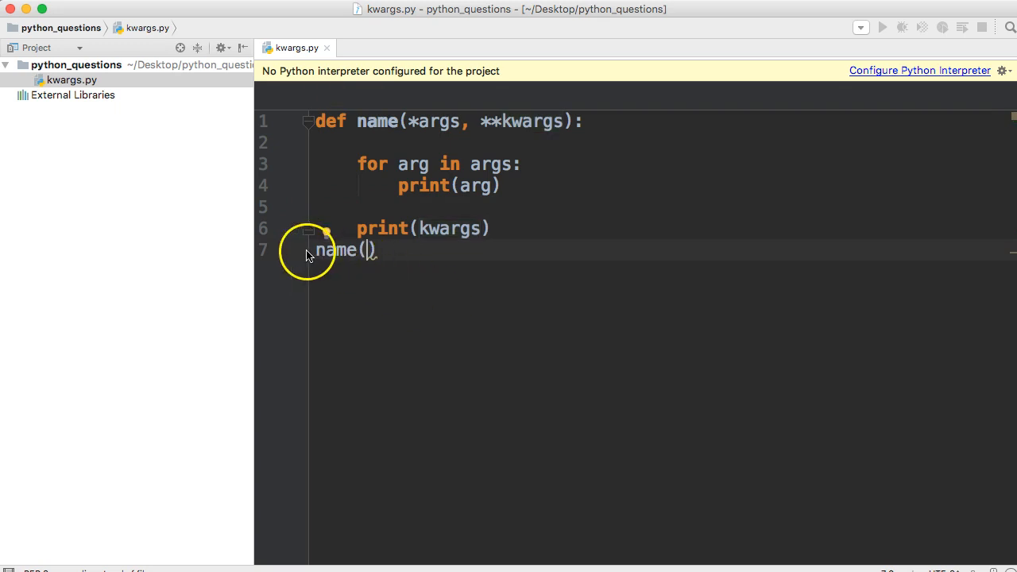
- Pass first_name="Tom", last_name="Myers" inside the name() call
key(Enter)
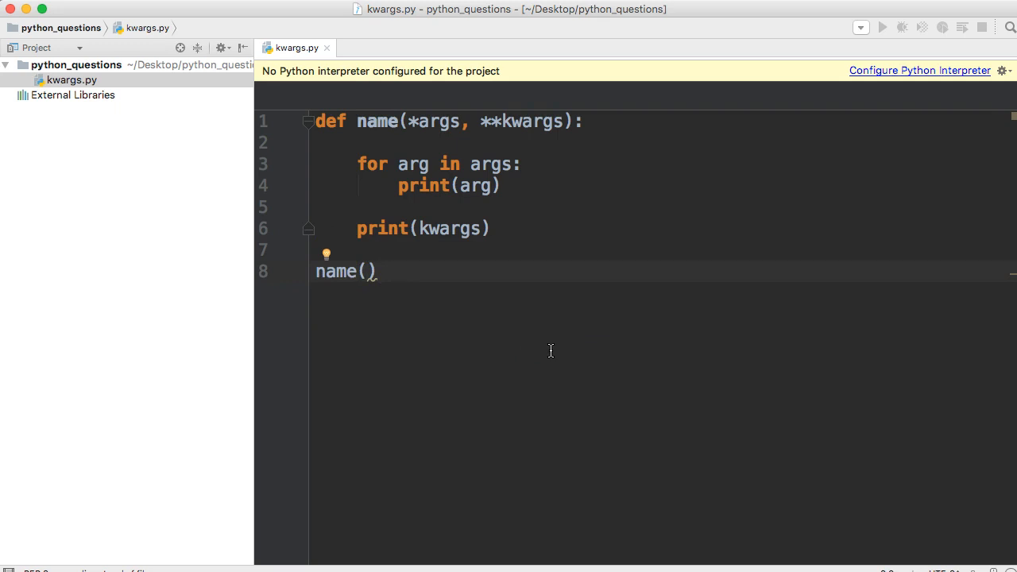
text(first_)
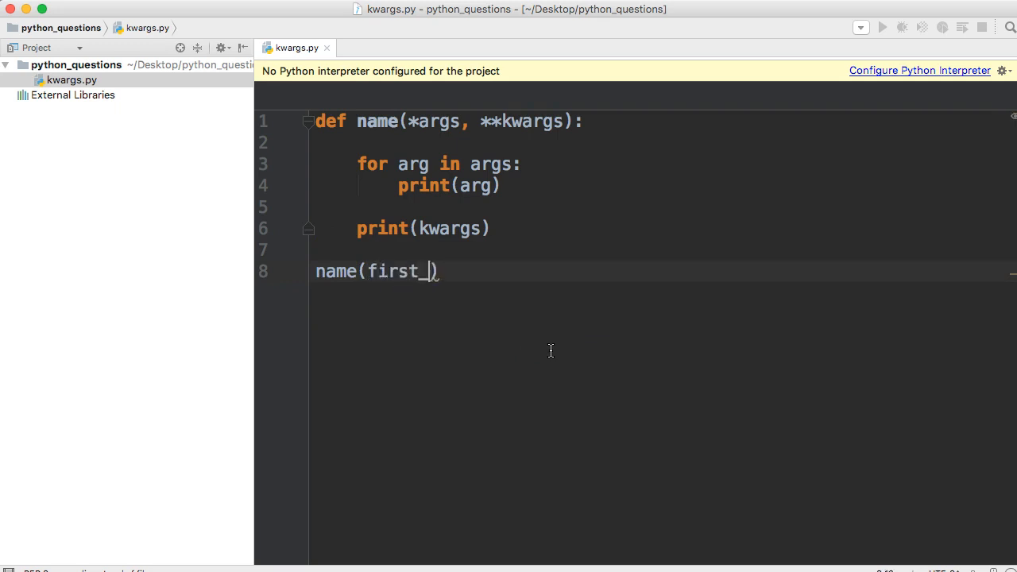
text(name=)
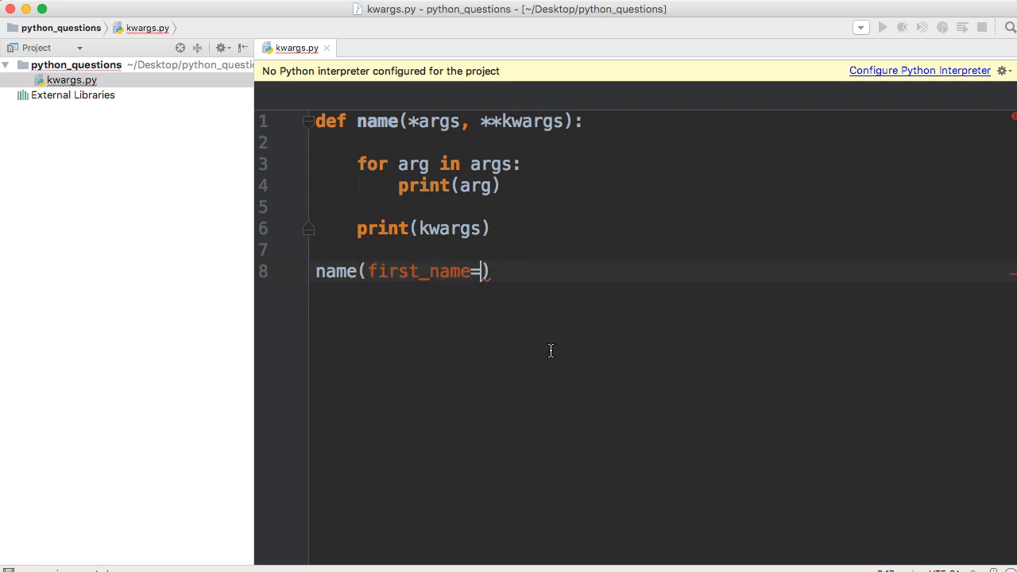
text("Tom")
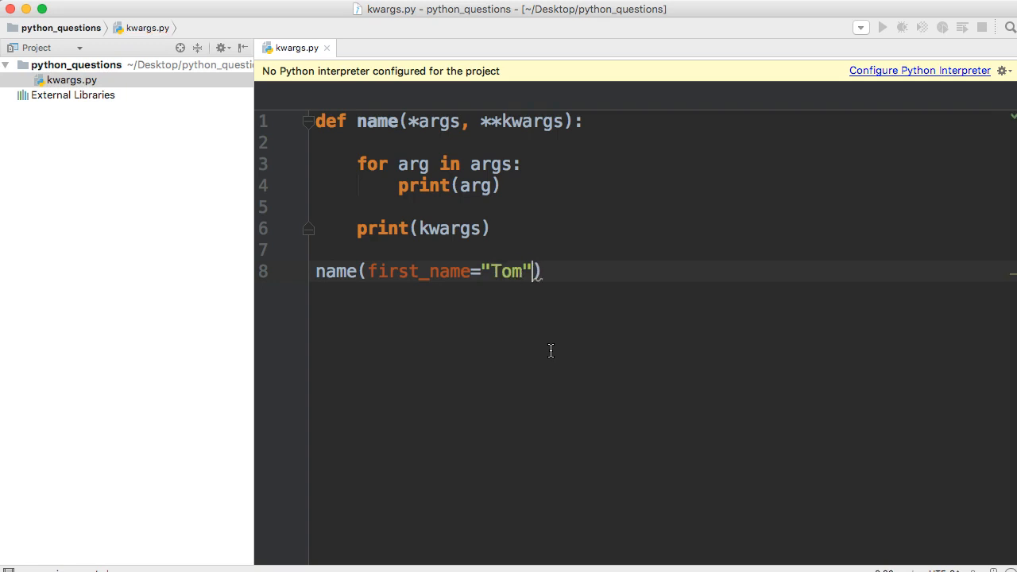
text(, last)
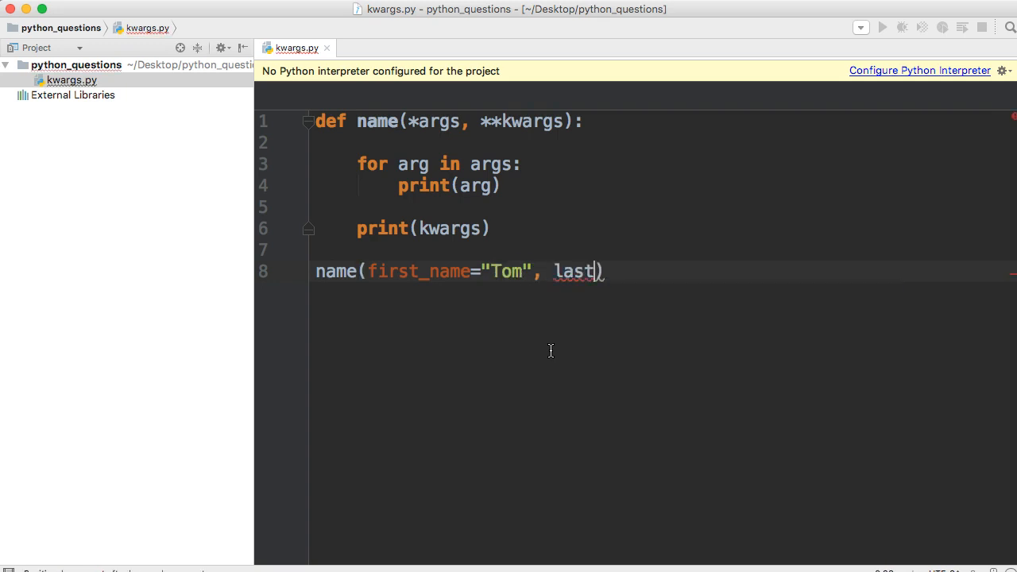
text(_name=)
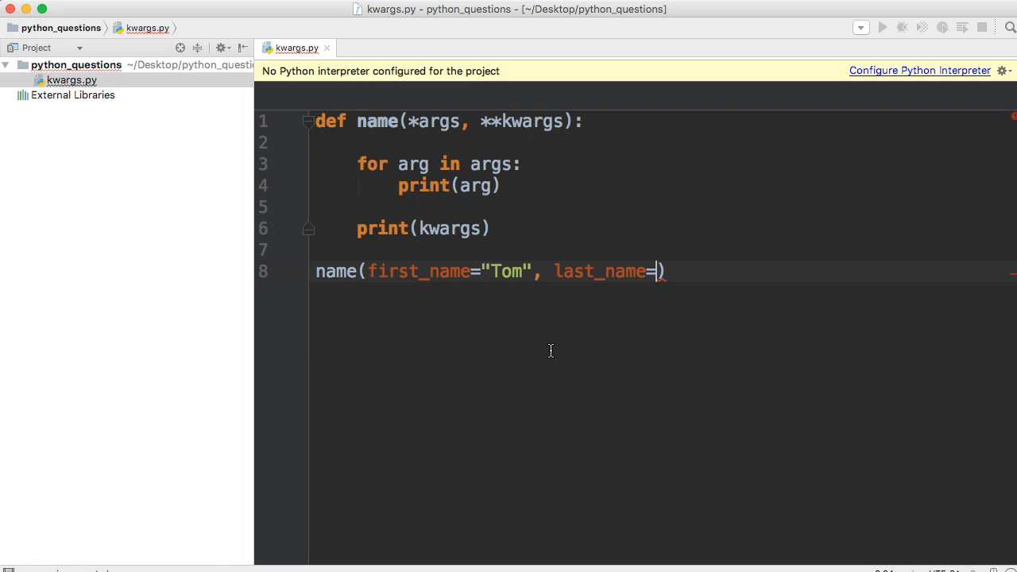
text("M")
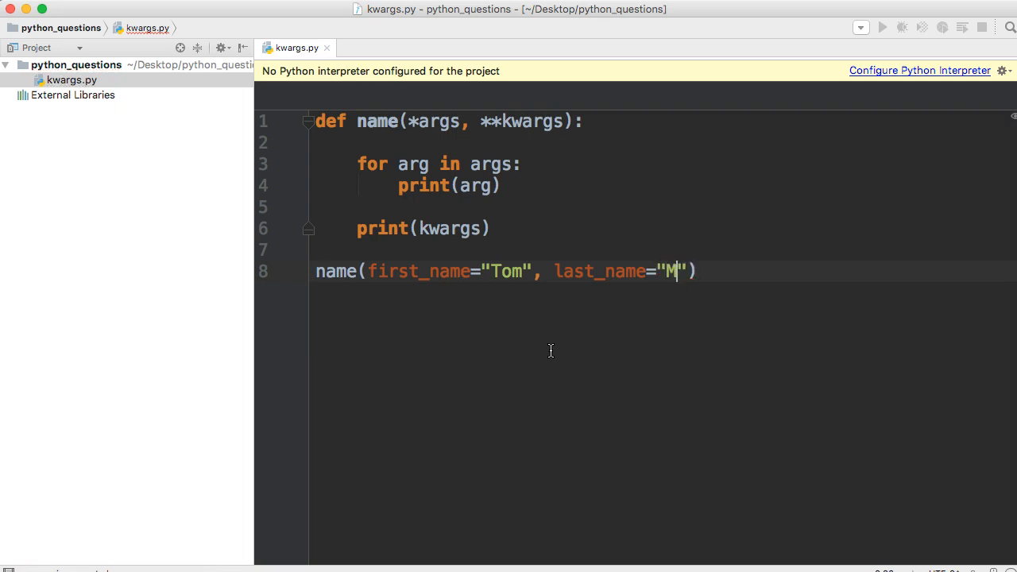
text(yers)
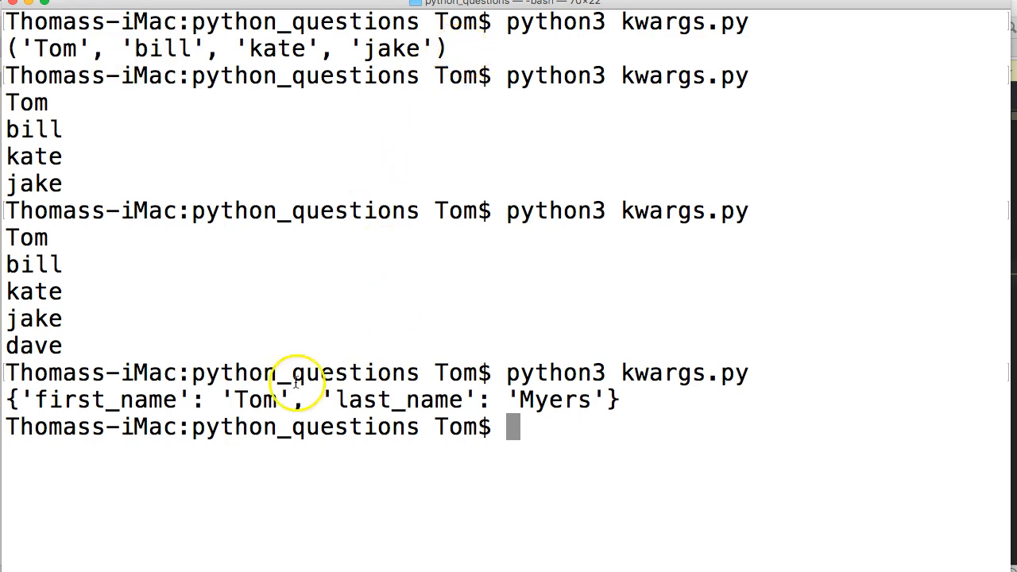
mouse_move(341, 387)
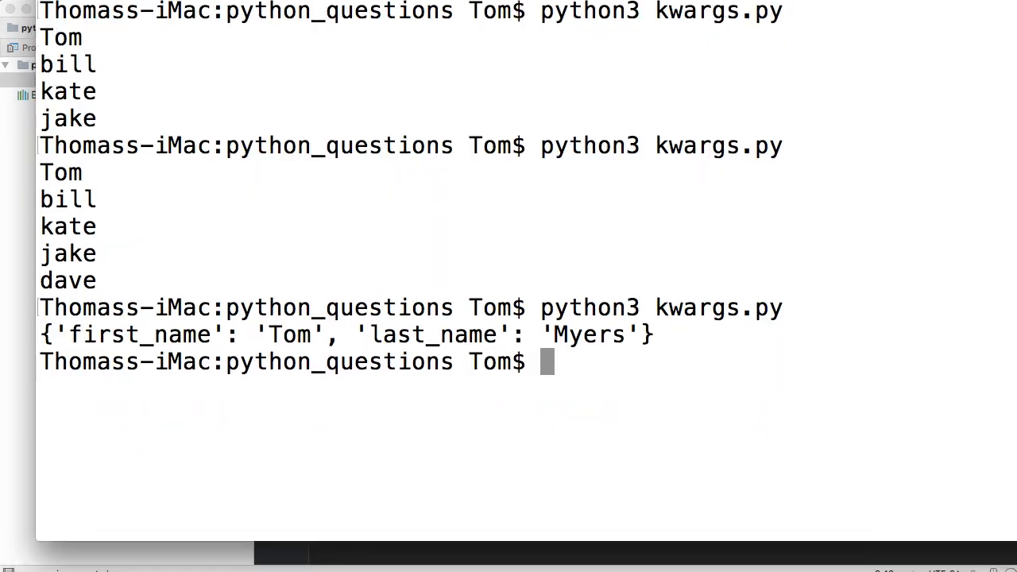
- Double-click the Terminal title bar to restore the window's earlier size
double_click(111, 371)
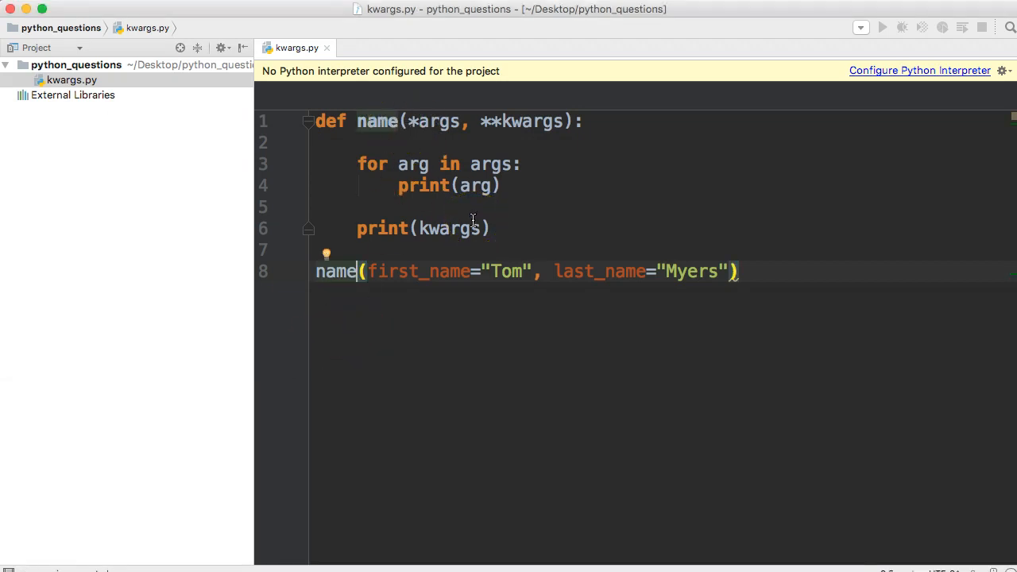
mouse_move(502, 225)
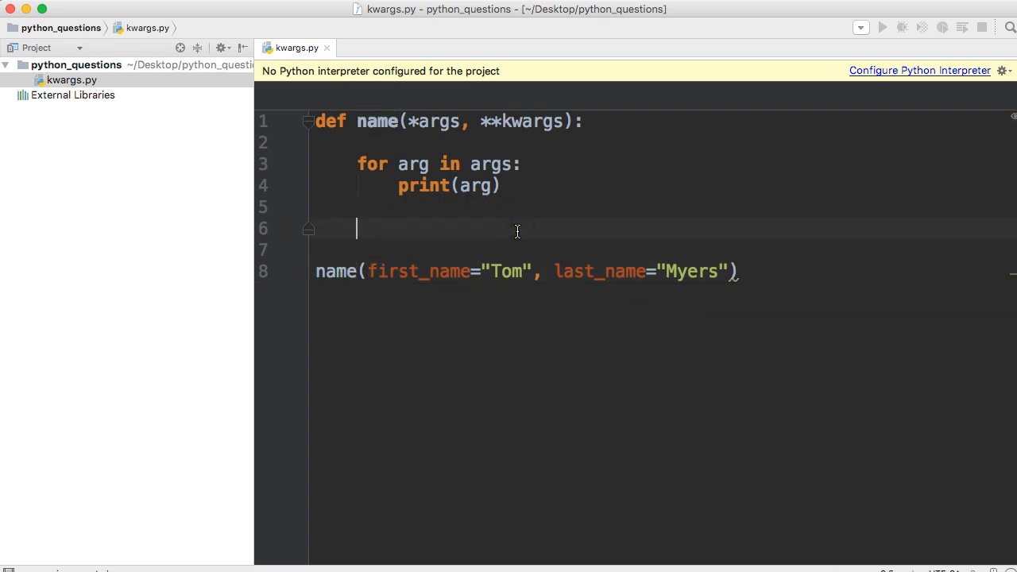
- Write the loop header for key, value in kwargs.items(): on line 6
text(for key i)
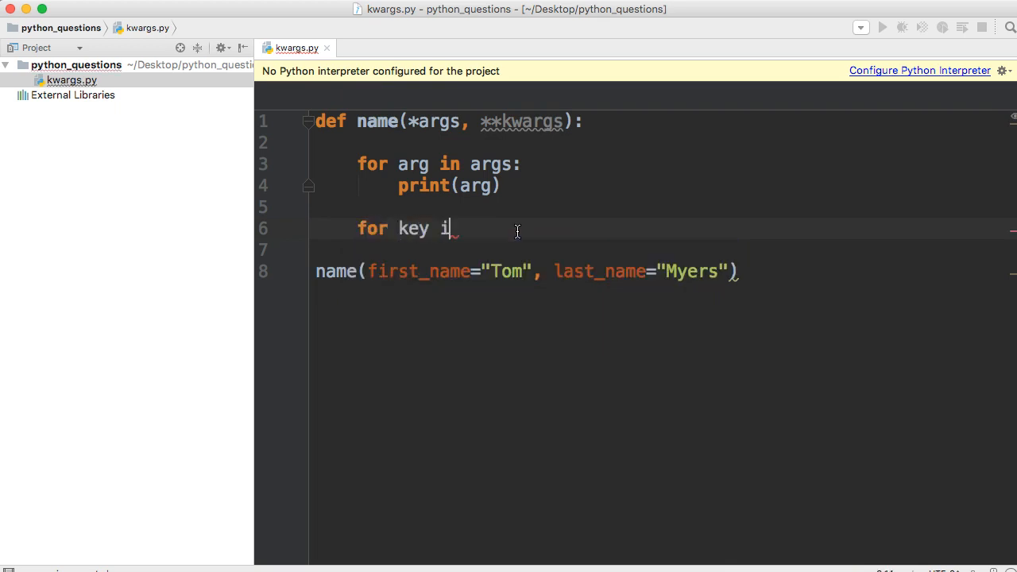
text(,)
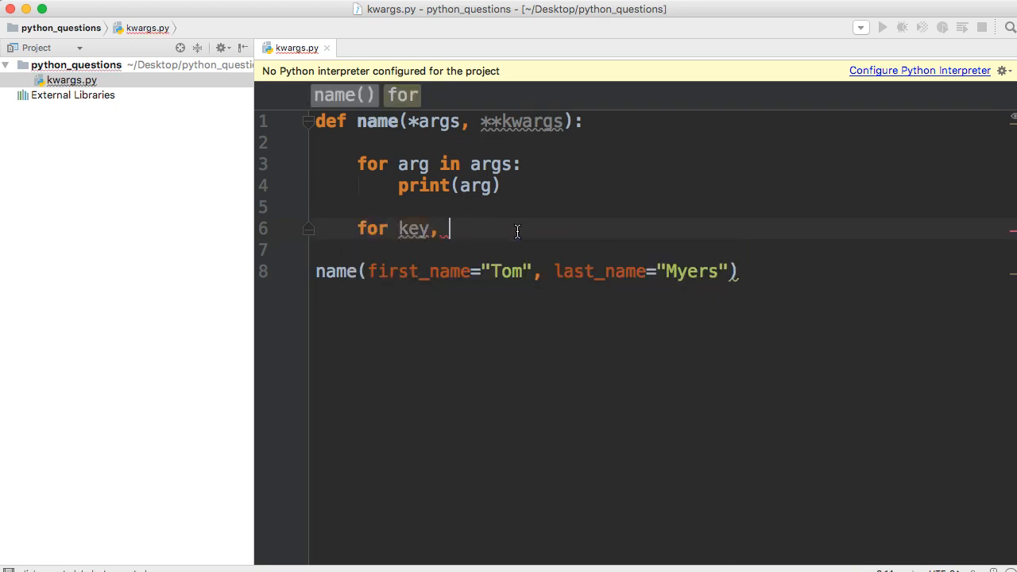
text(value in)
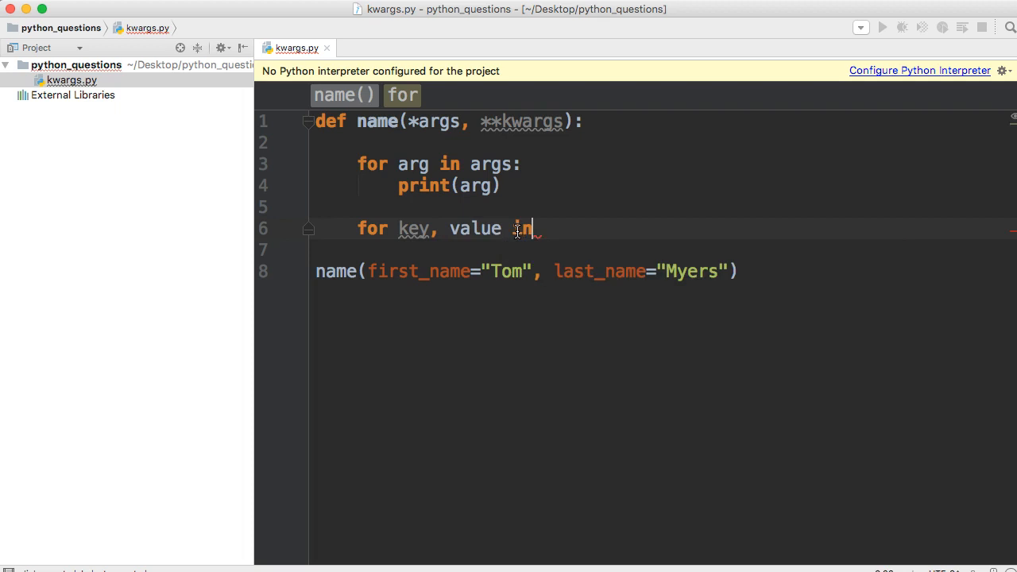
text(kwargs.i)
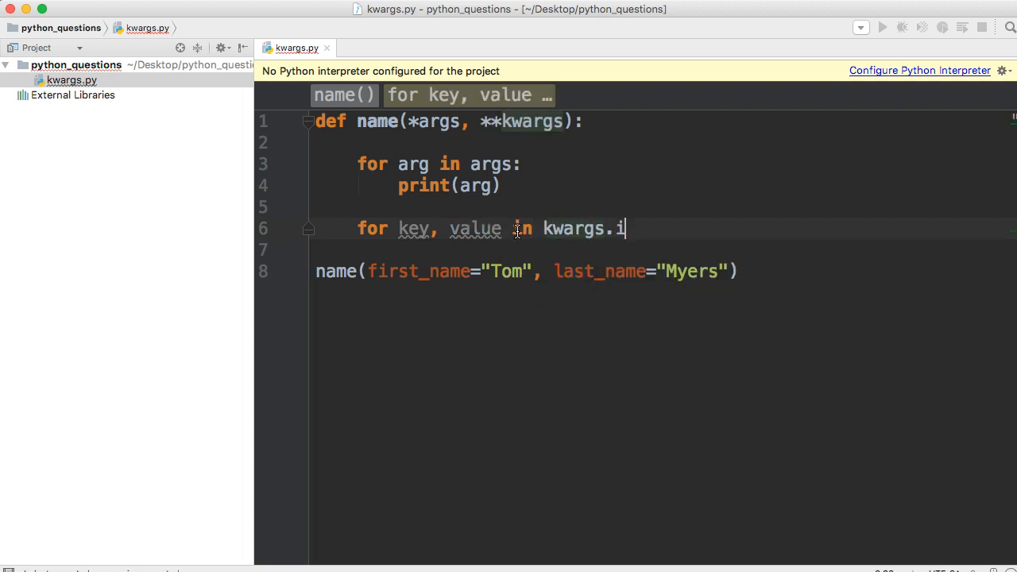
text(tems())
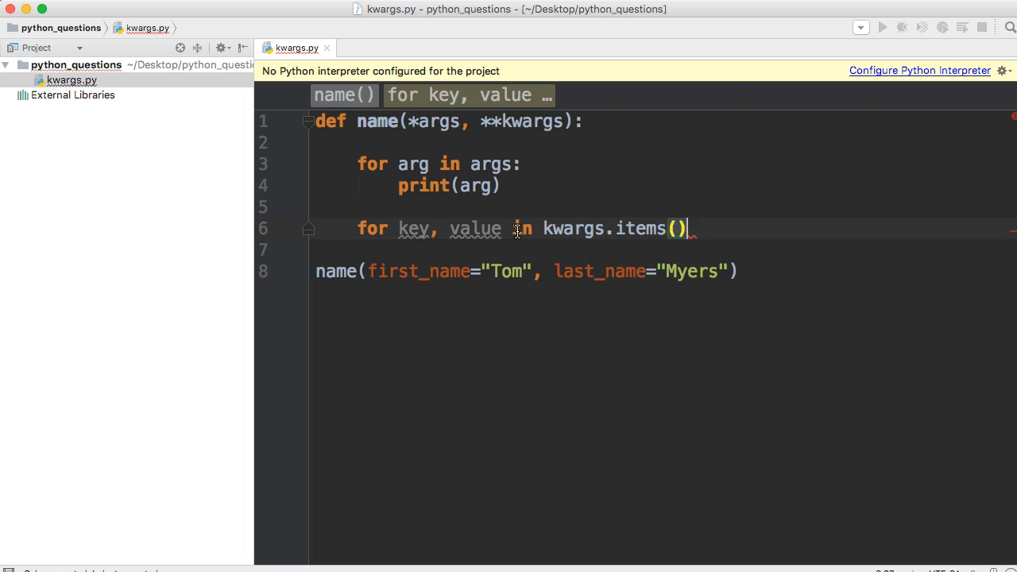
text(:)
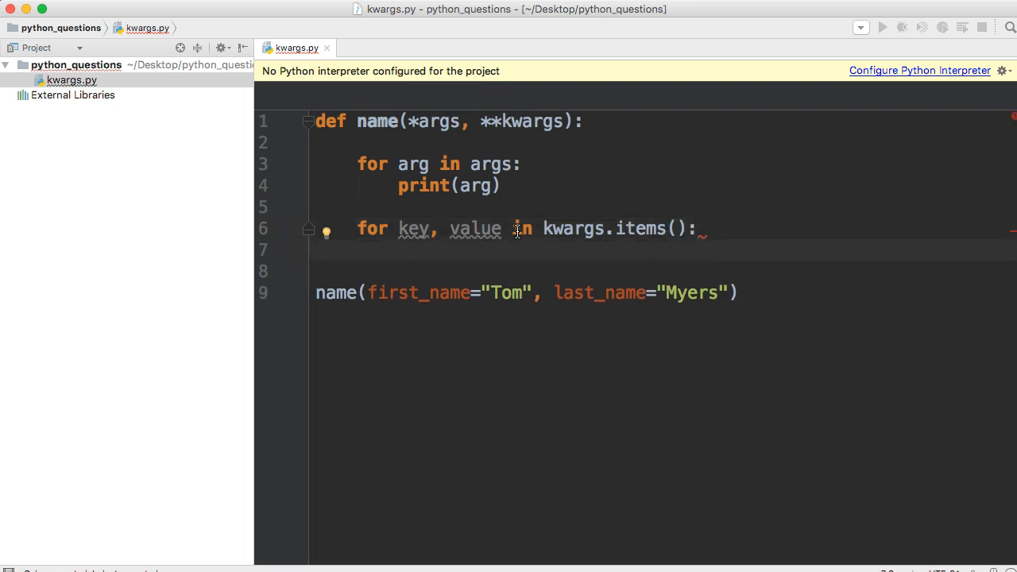
- Fill the loop body with print("Your {} is {}".format(key, value))
text(print()
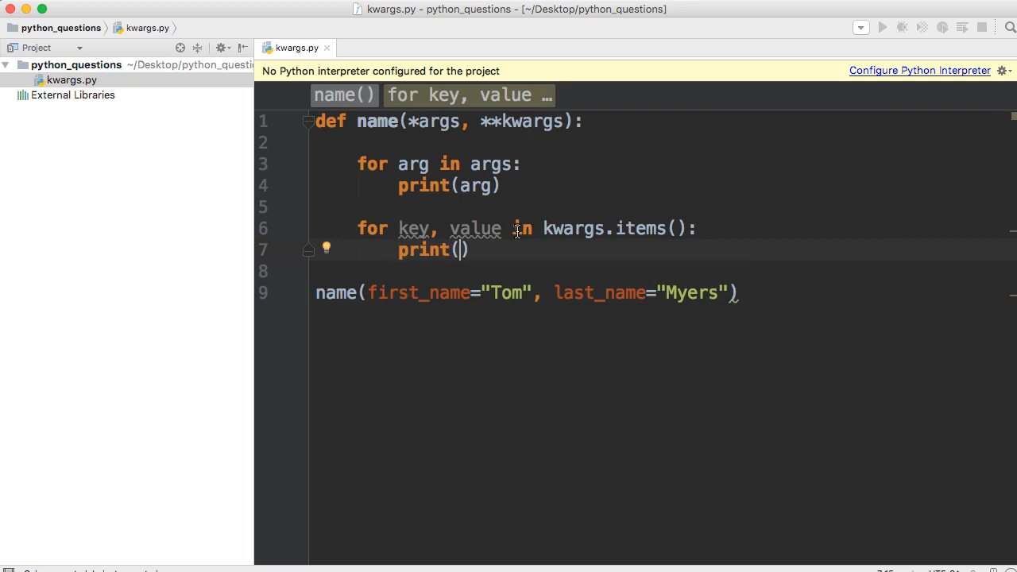
text("")
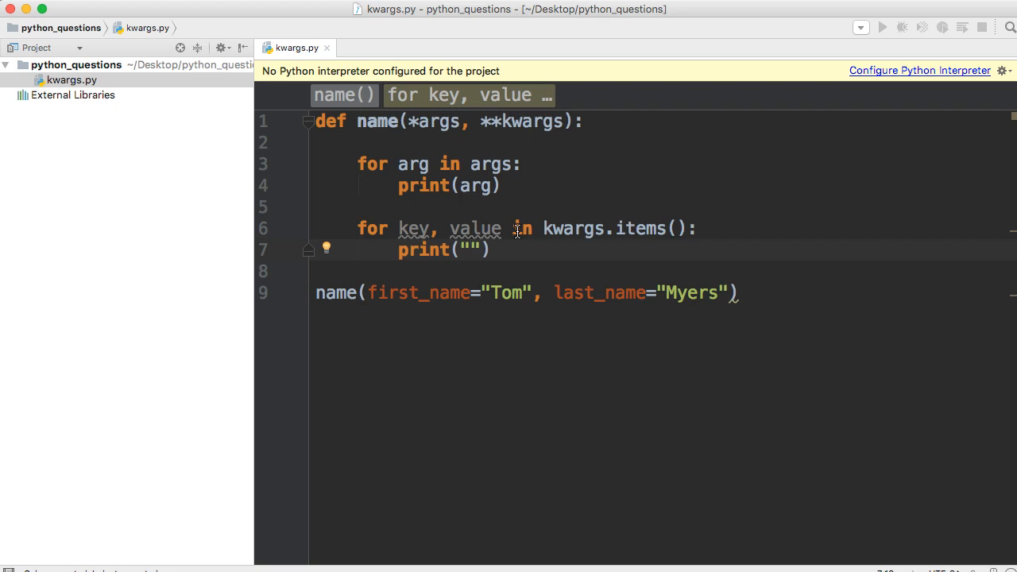
text(Yo)
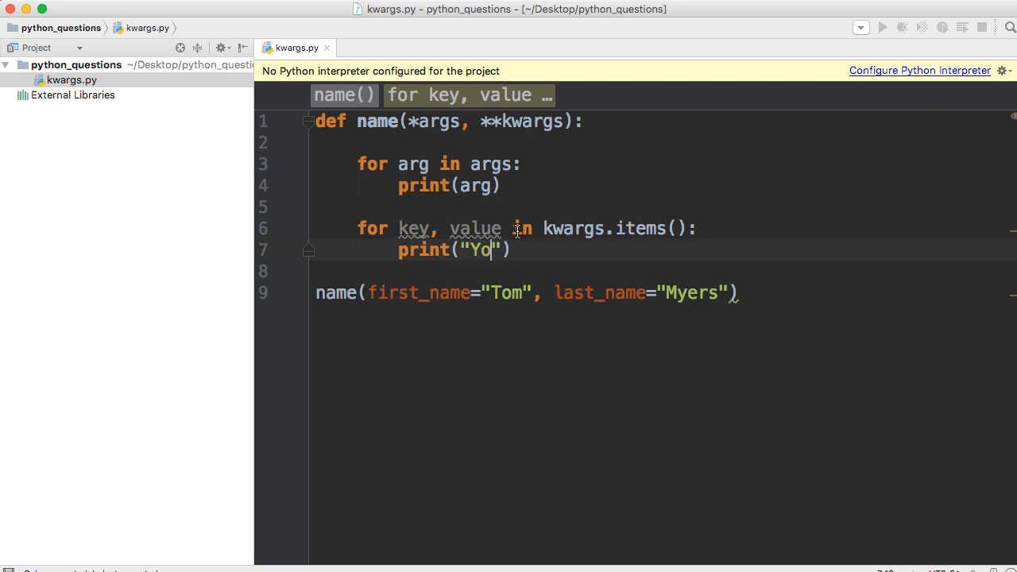
text(ur)
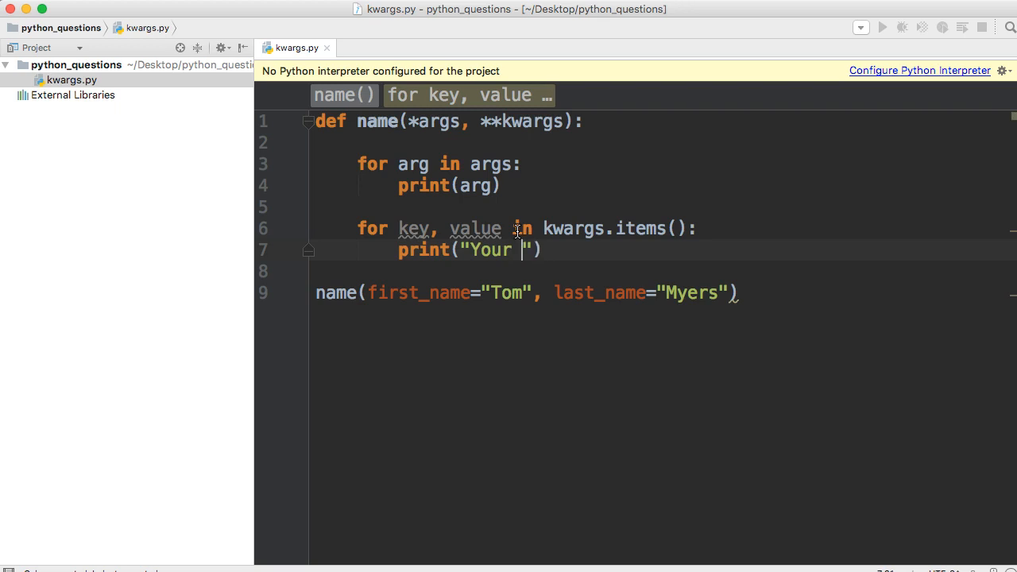
text({})
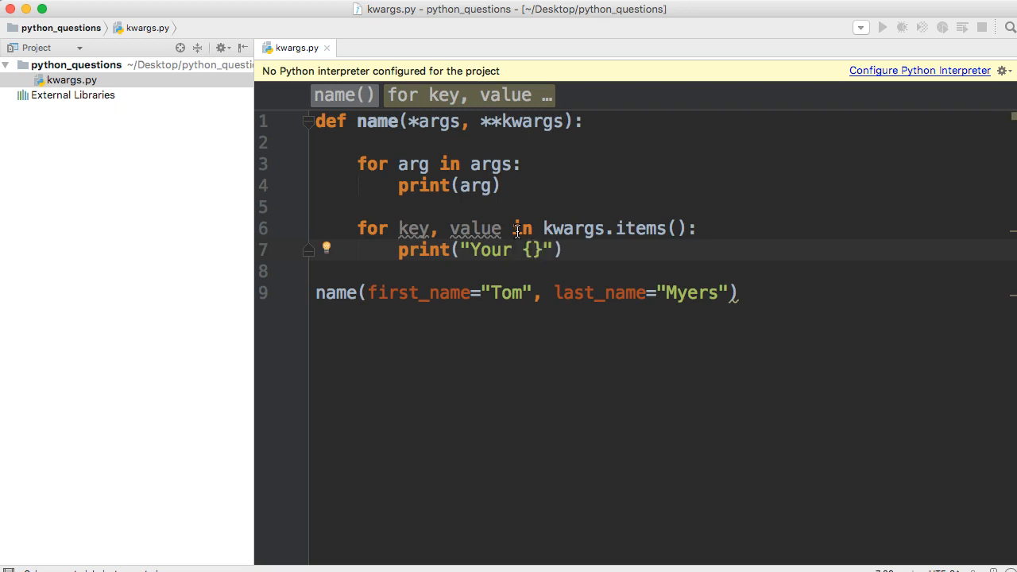
text(is)
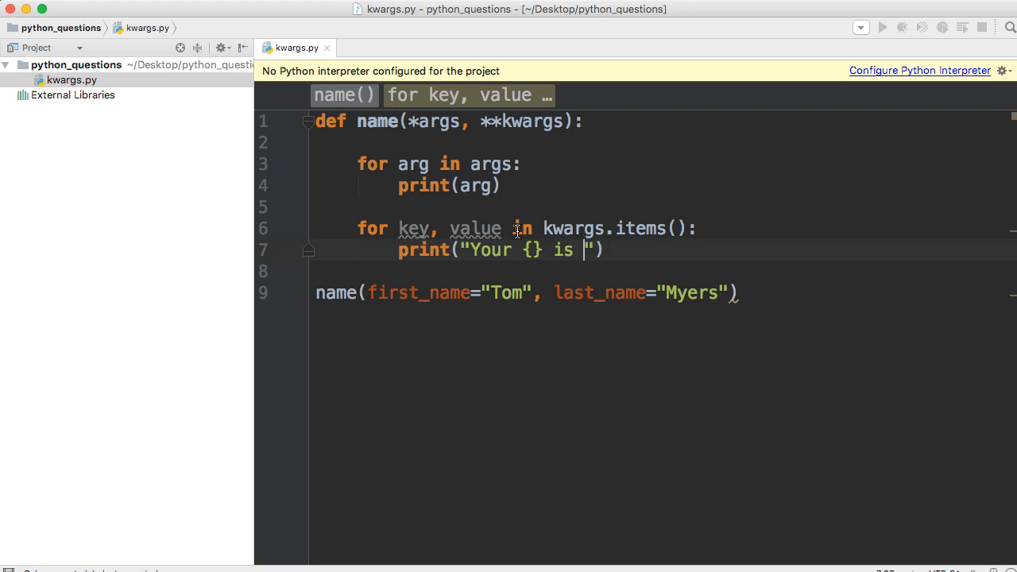
text({})
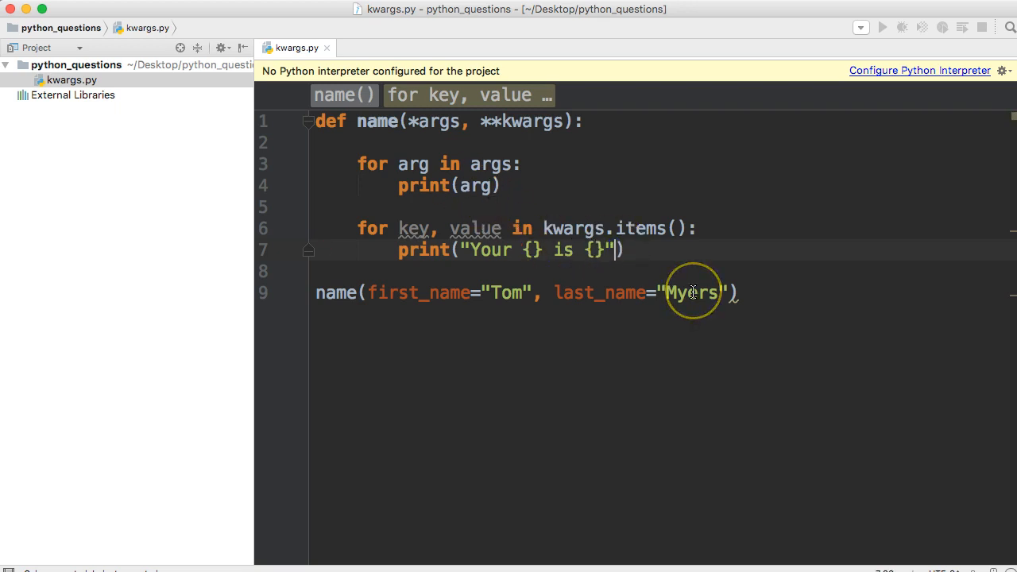
text(.froma)
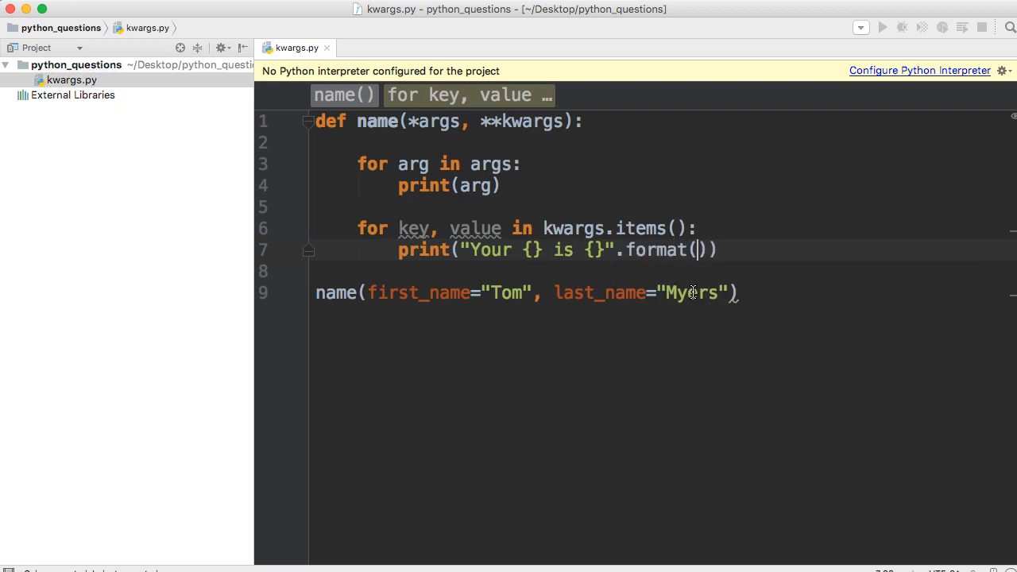
text(k)
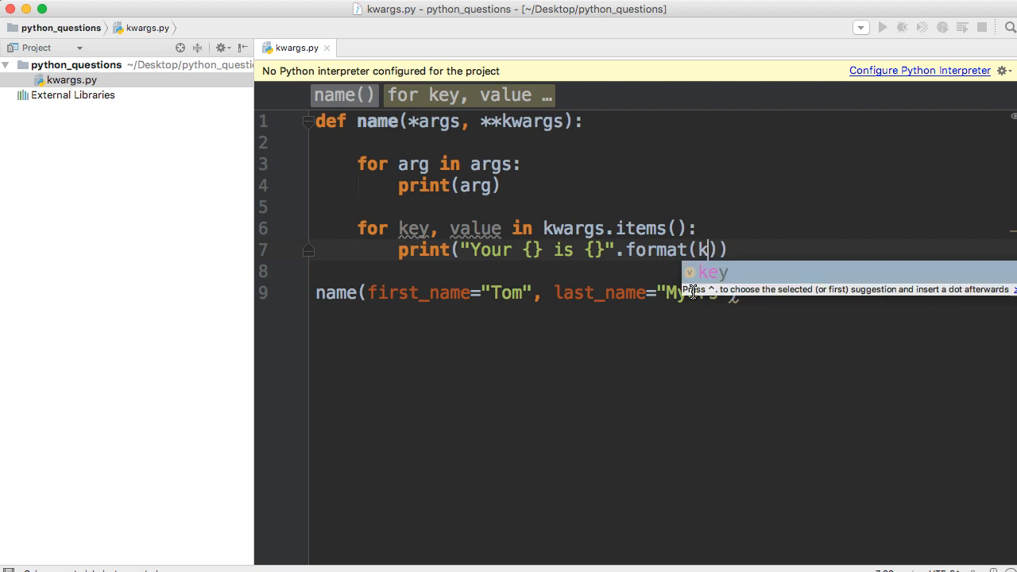
text(, value)
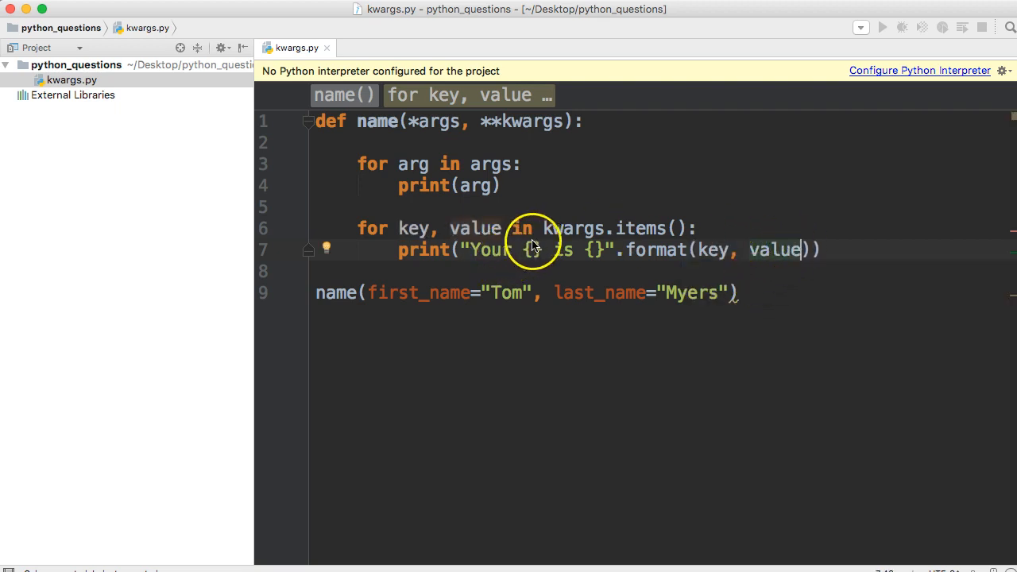
mouse_move(449, 269)
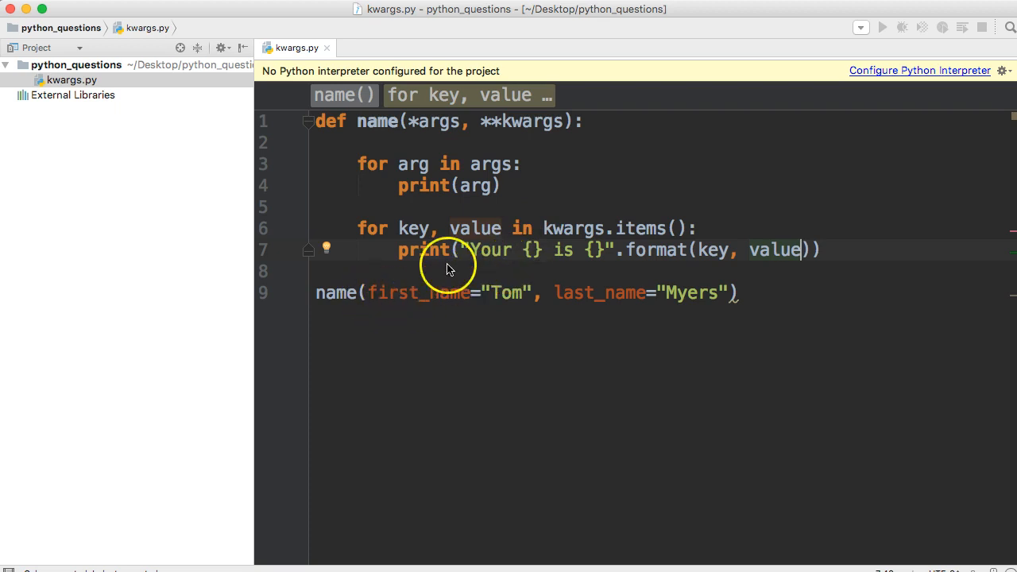
mouse_move(401, 293)
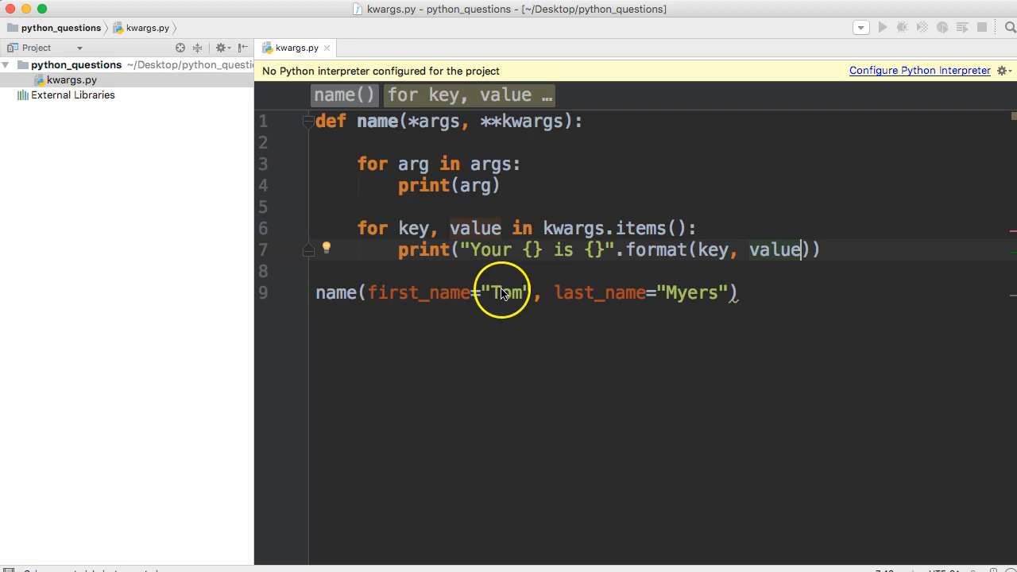
mouse_move(532, 296)
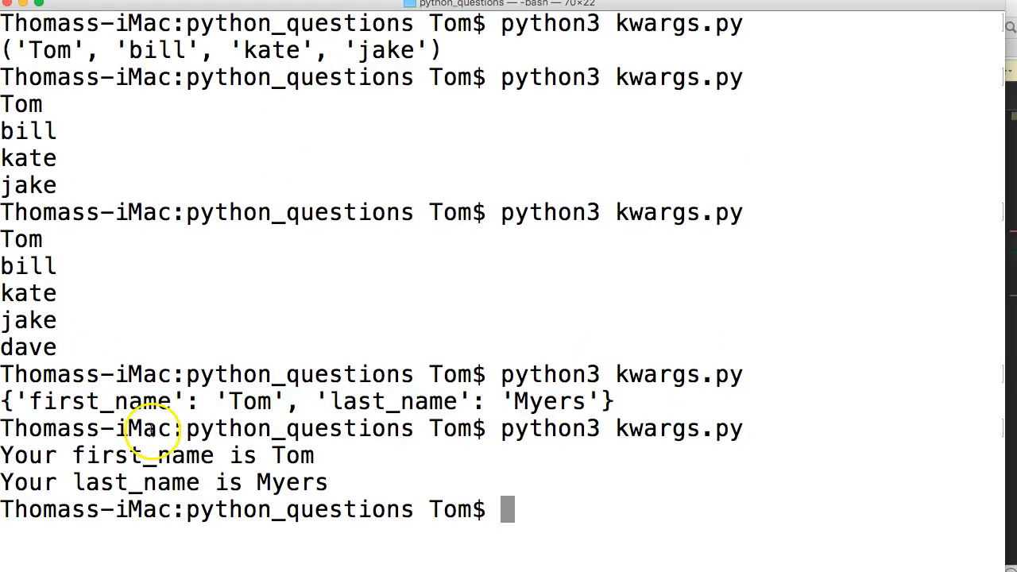
mouse_move(326, 482)
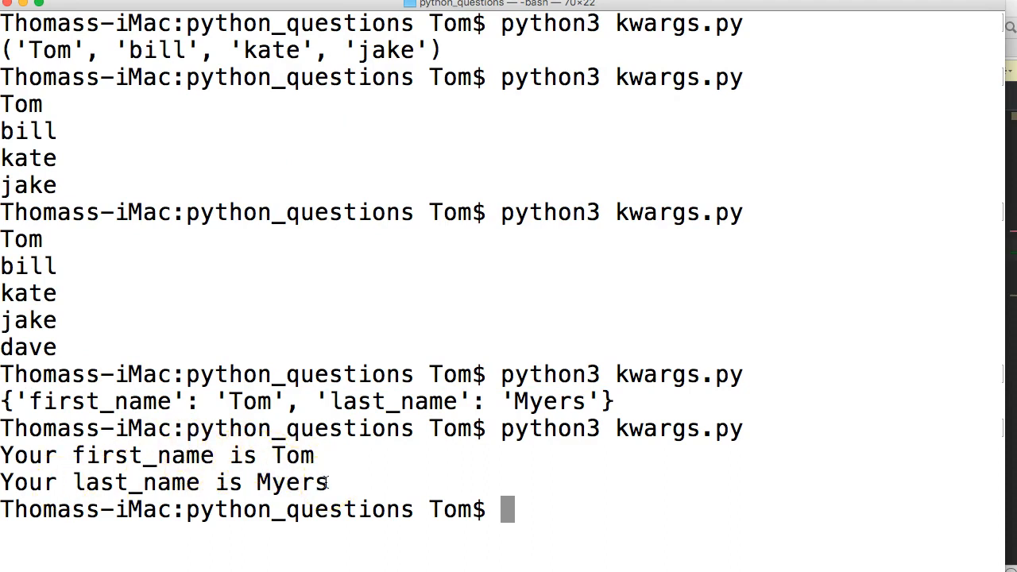
mouse_move(276, 228)
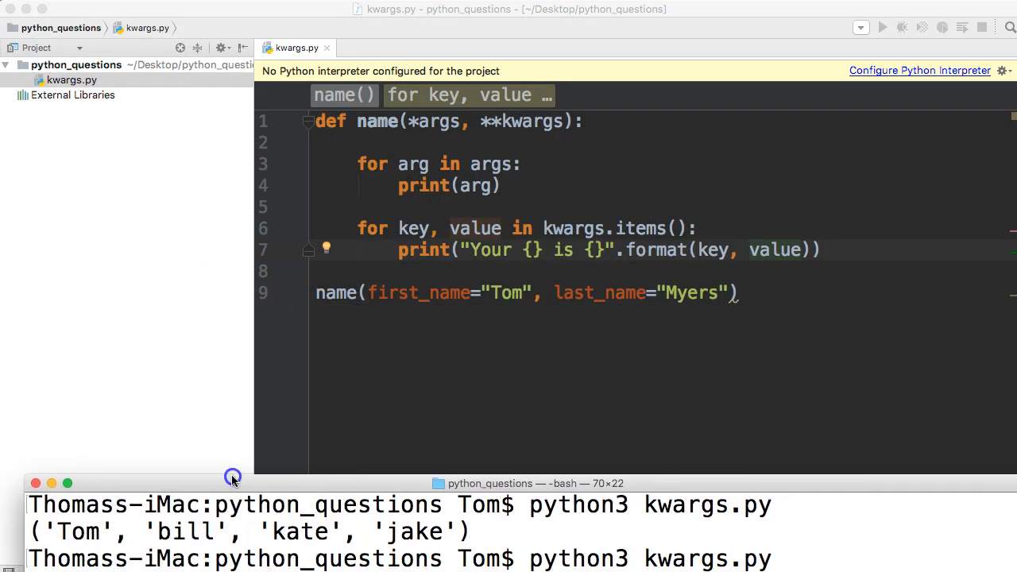
drag(233, 479, 221, 445)
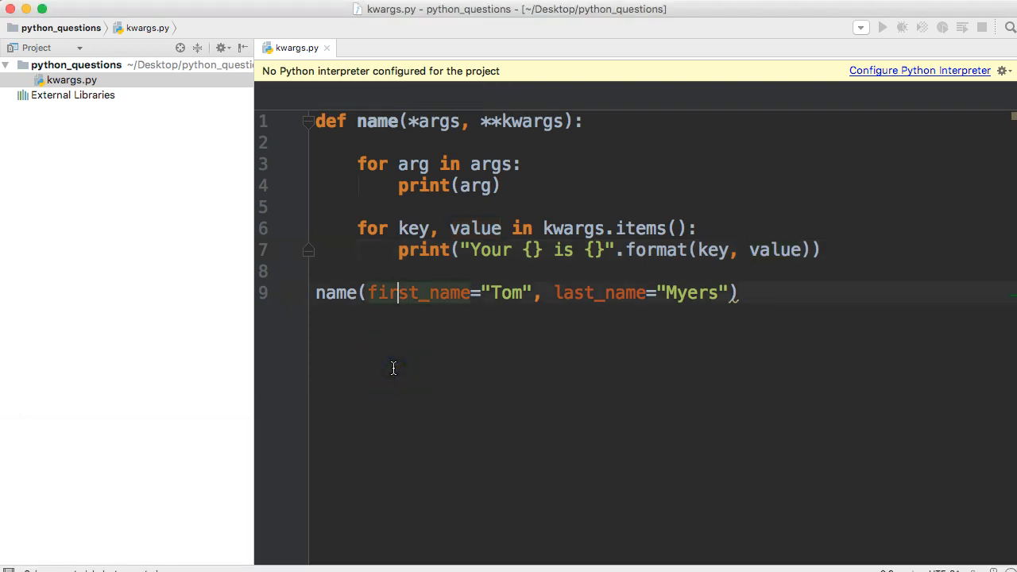
click(401, 293)
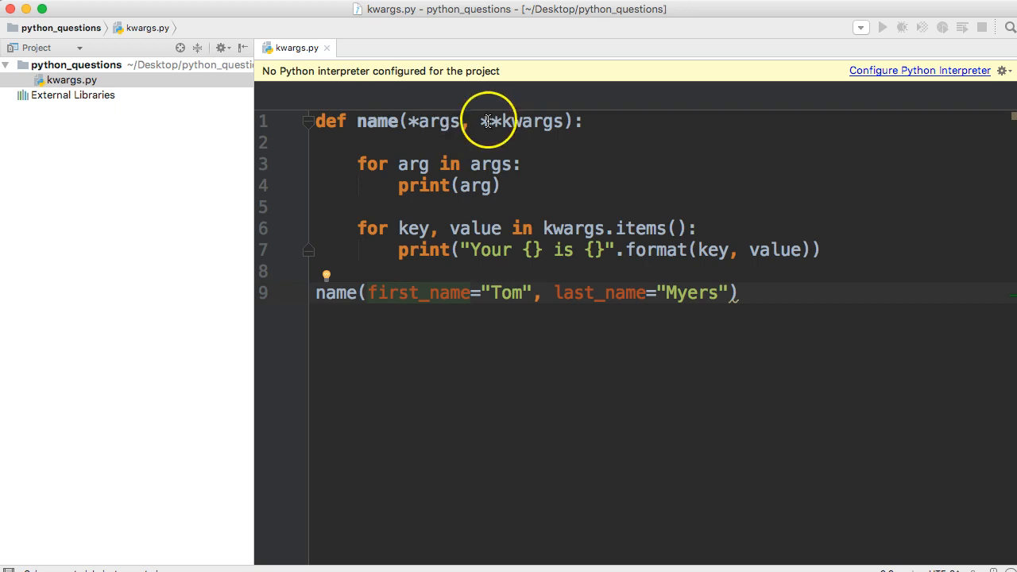
mouse_move(512, 121)
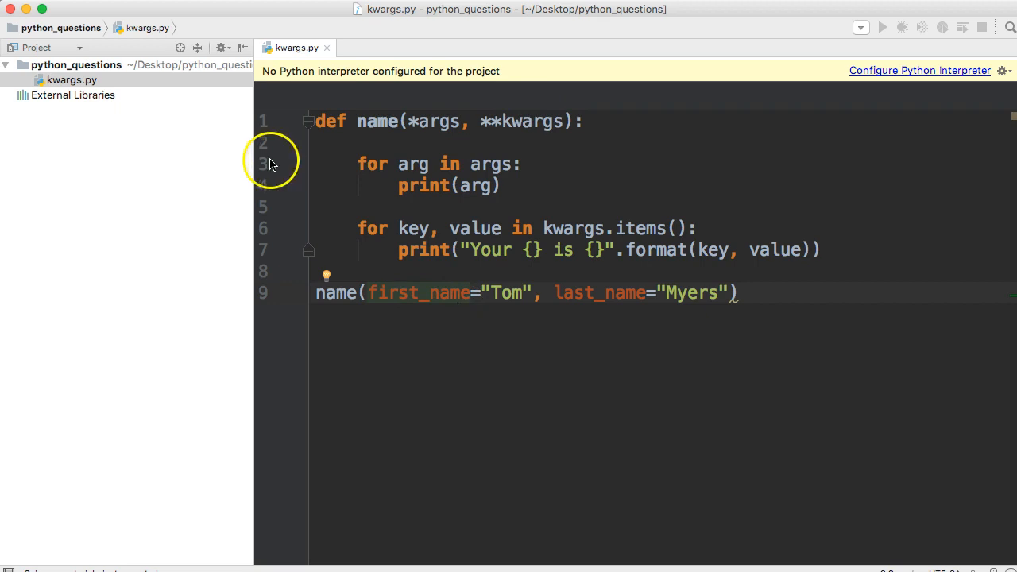
mouse_move(632, 354)
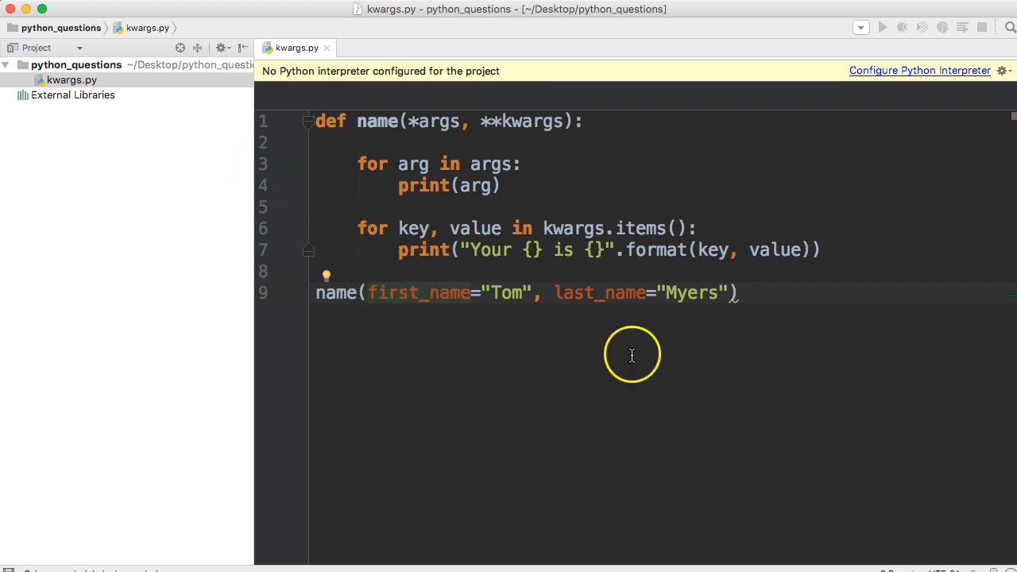
mouse_move(611, 342)
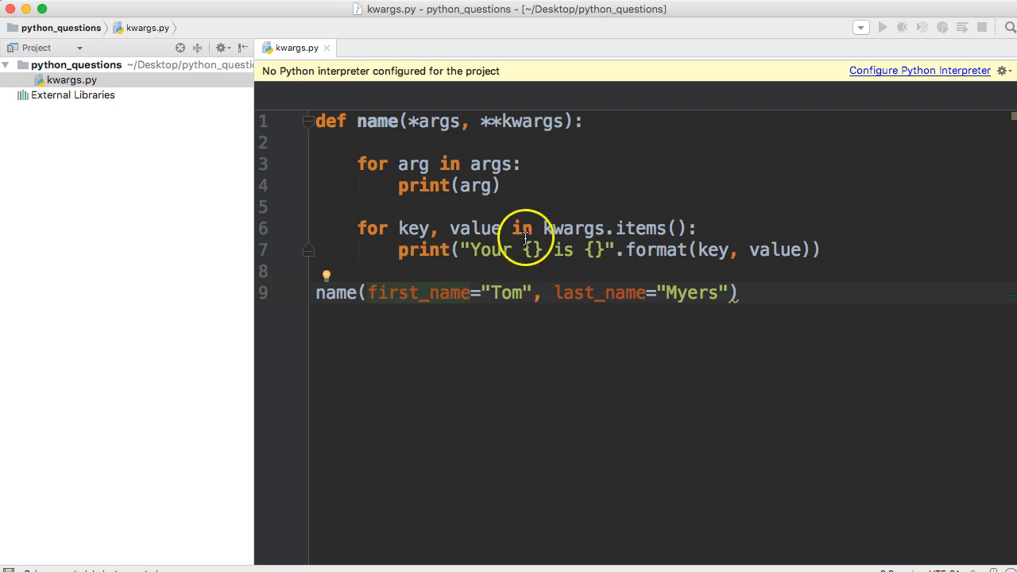
mouse_move(481, 155)
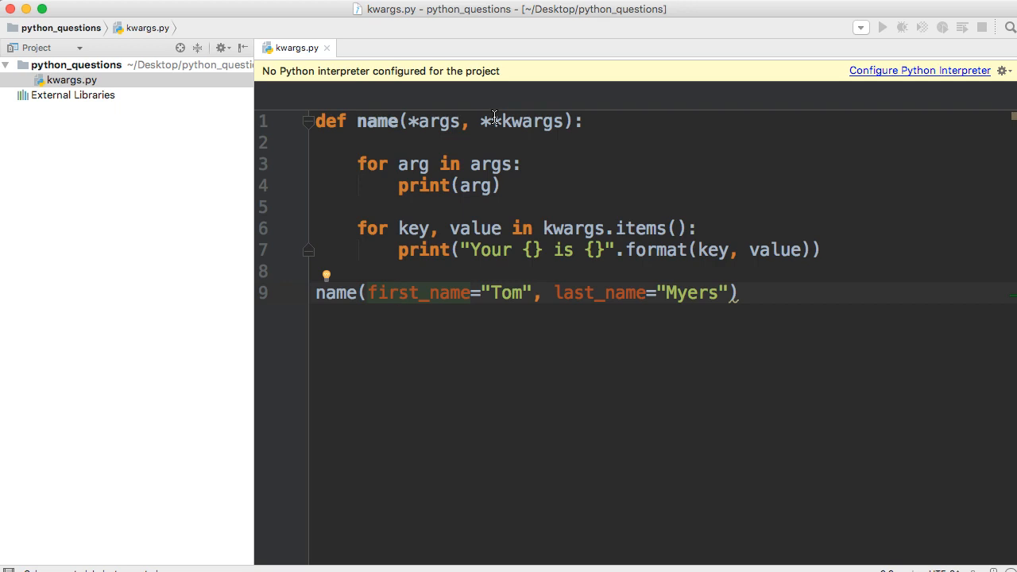
click(397, 292)
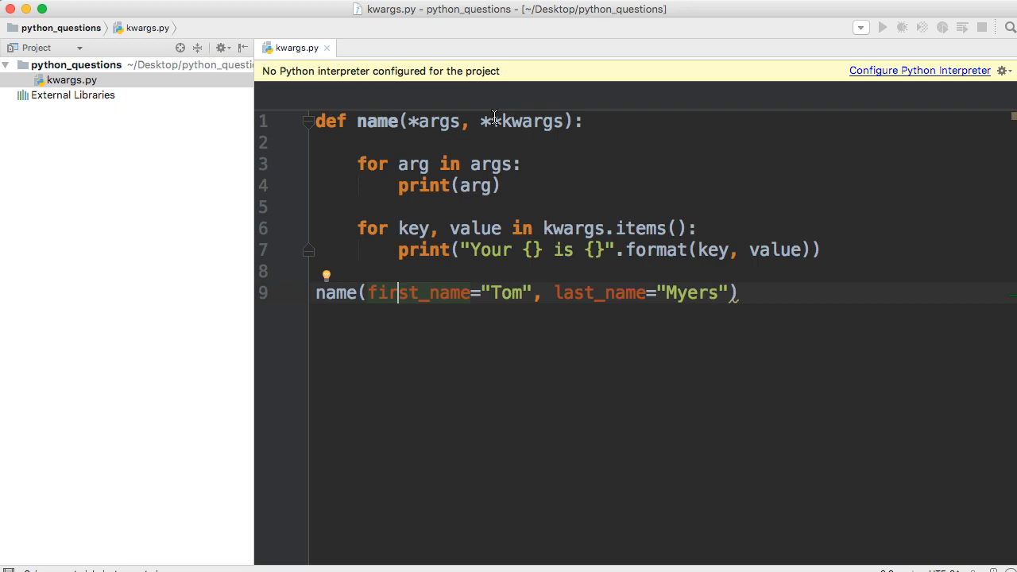